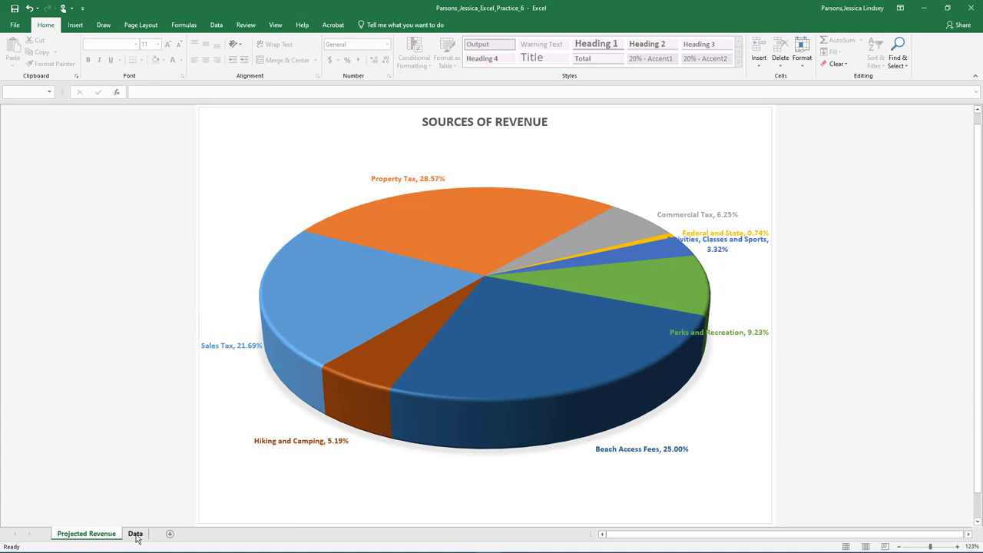
- On the Data sheet, type 'Projected Growth' in A14 and merge-centre it across A14:F14
{"action": "left_click", "coordinate": [136, 533]}
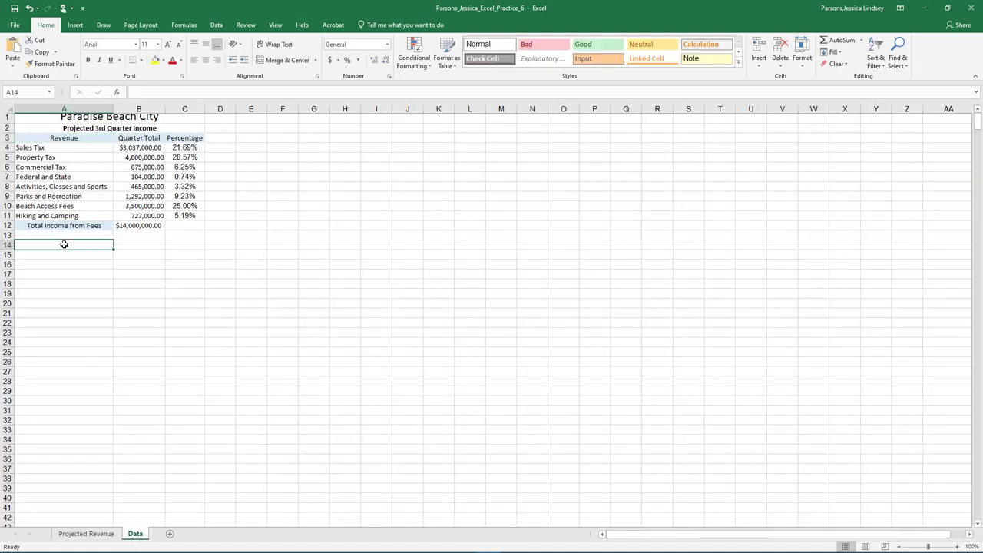
{"action": "type", "text": "Projected Growth"}
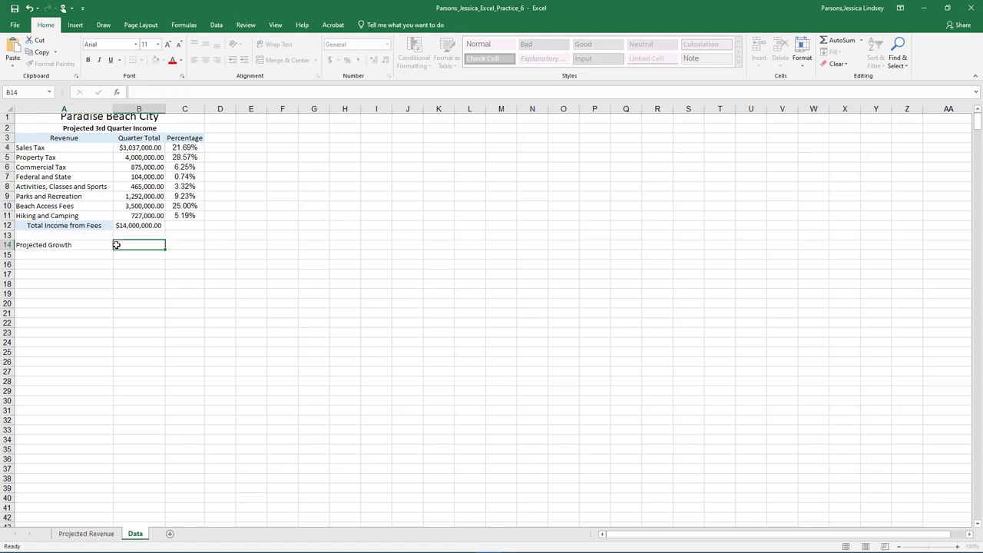
{"action": "left_click_drag", "start_coordinate": [138, 245], "coordinate": [233, 244]}
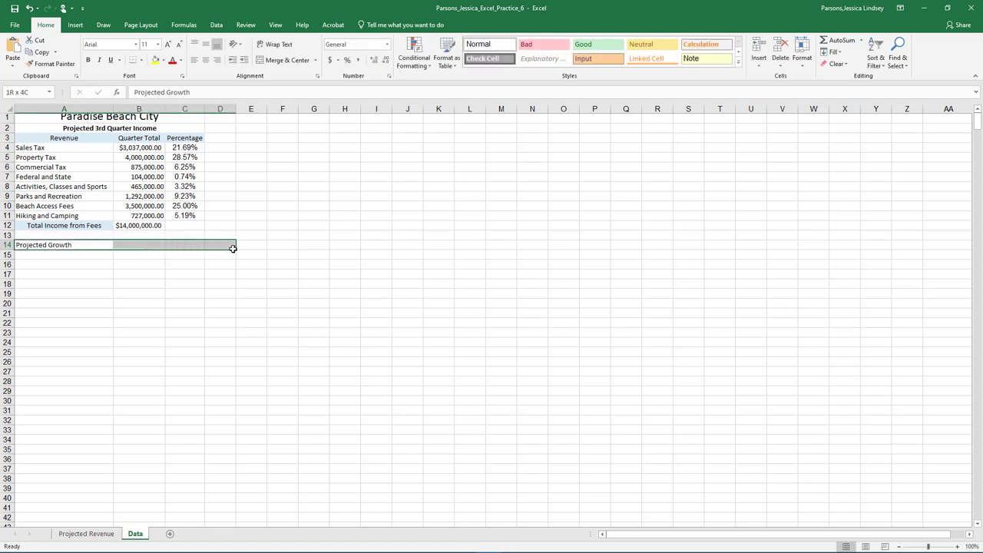
{"action": "left_click", "coordinate": [286, 60]}
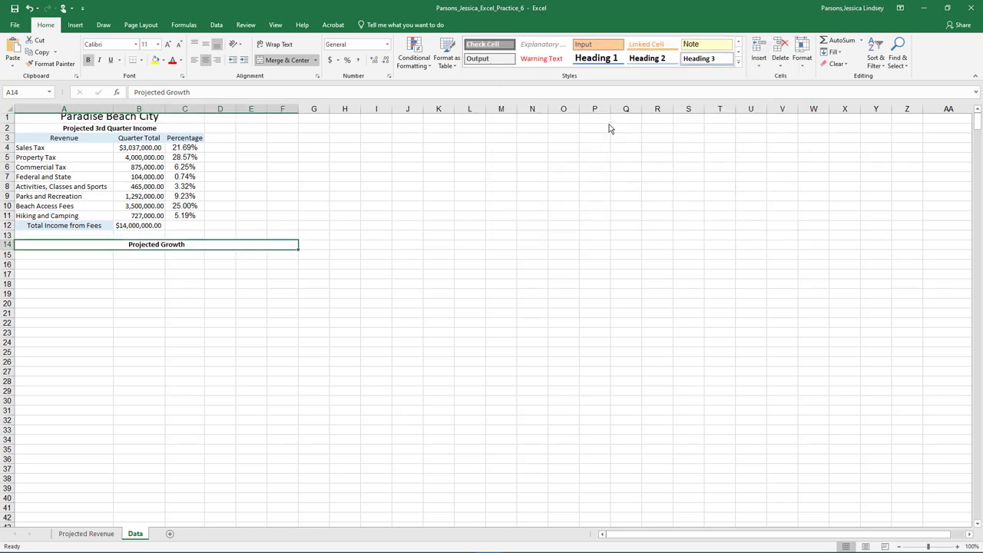
{"action": "mouse_move", "coordinate": [497, 175]}
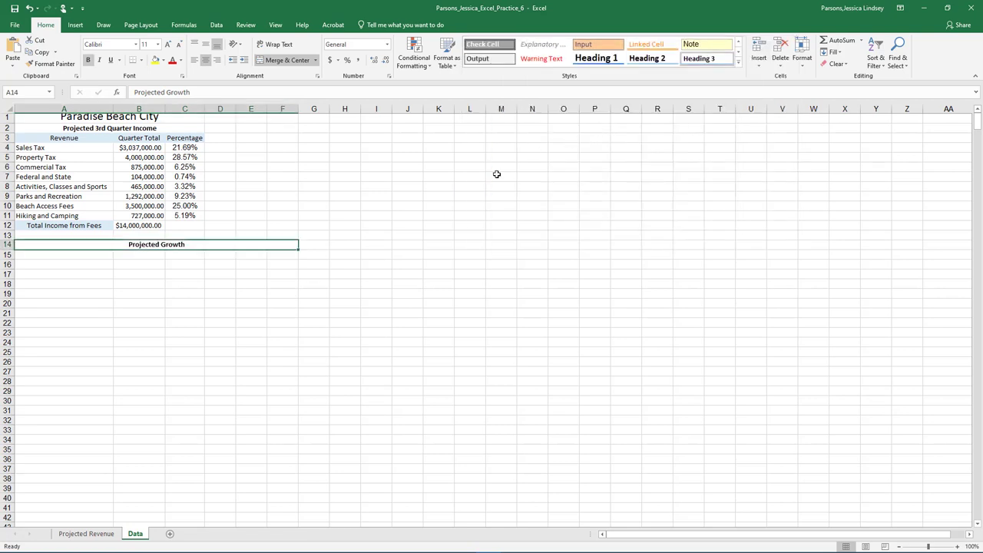
- Label A16 'Estimated Growth Rate' and enter .16 in B16, formatted as a percentage
{"action": "left_click", "coordinate": [64, 264]}
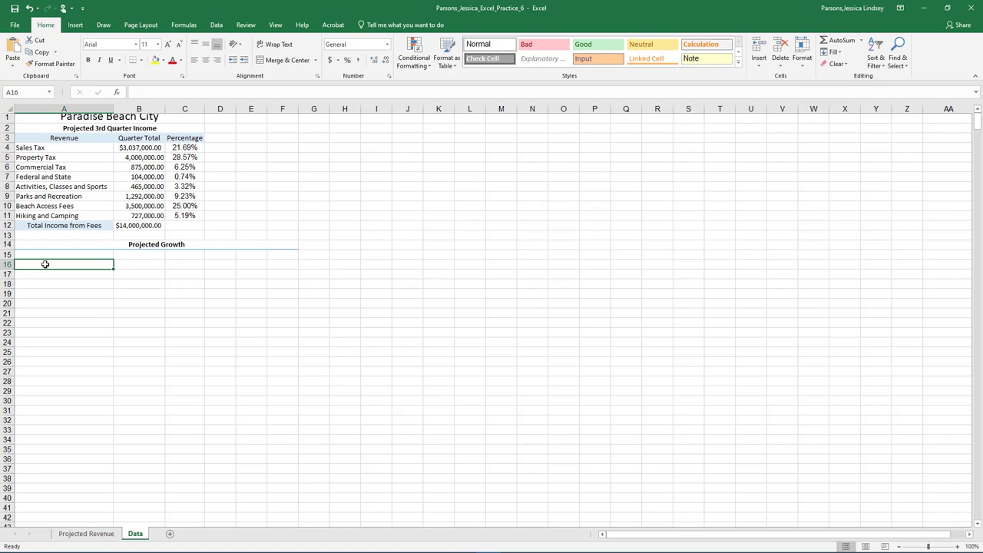
{"action": "type", "text": "Estimated"}
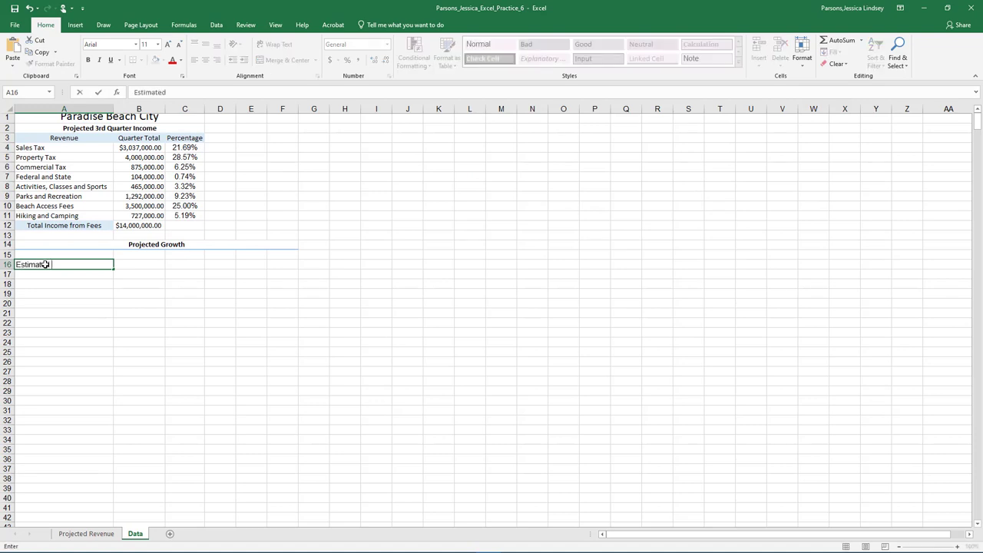
{"action": "type", "text": "Growth"}
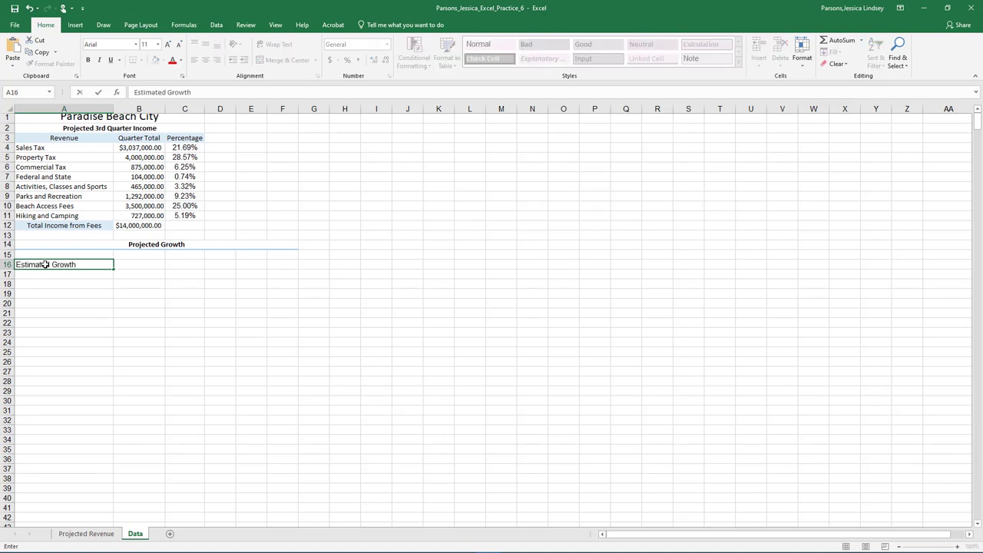
{"action": "type", "text": "Rate"}
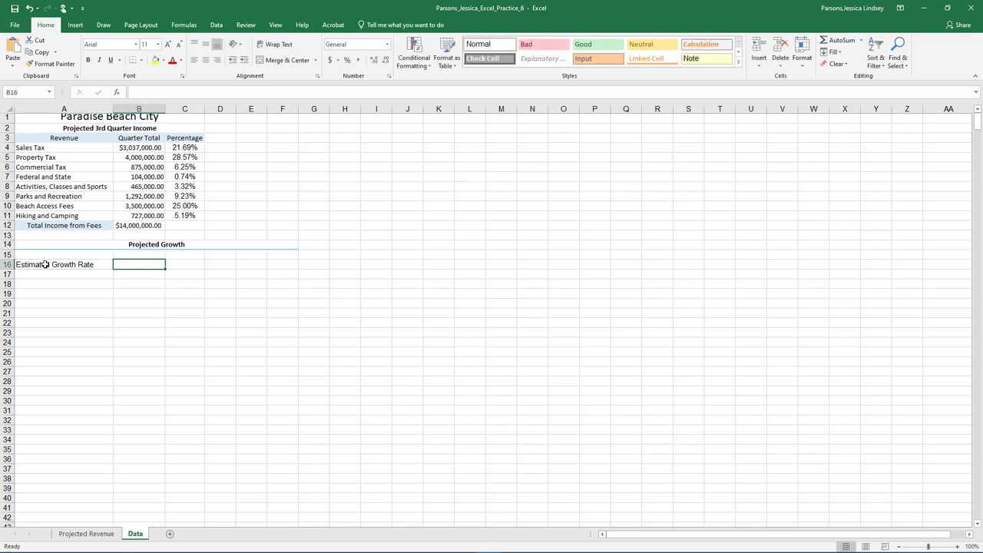
{"action": "type", "text": ".16"}
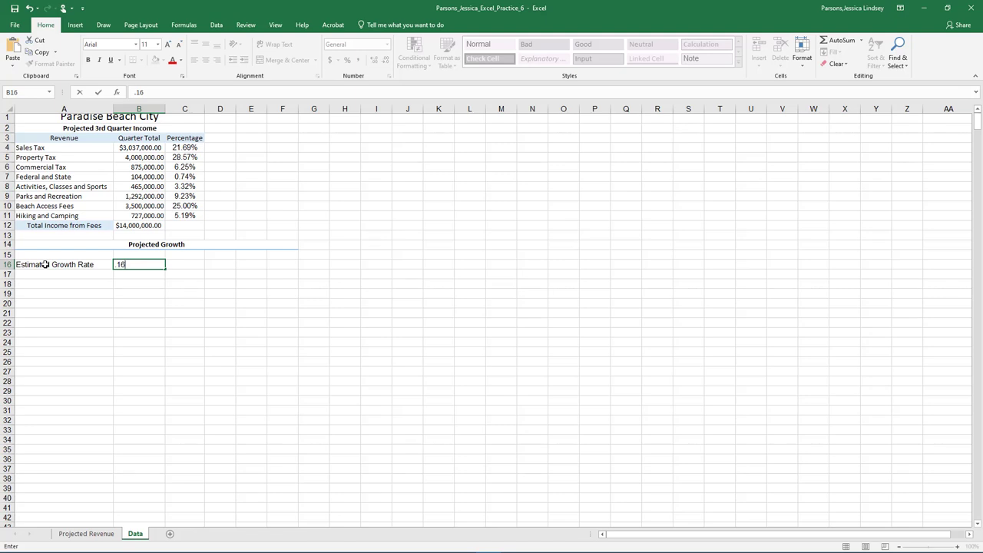
{"action": "key", "text": "enter"}
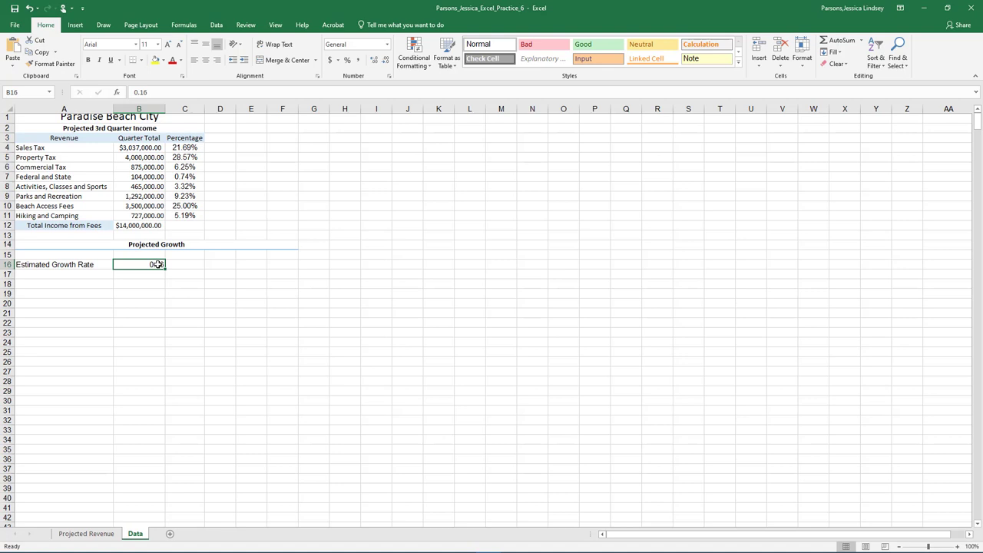
{"action": "left_click", "coordinate": [347, 60]}
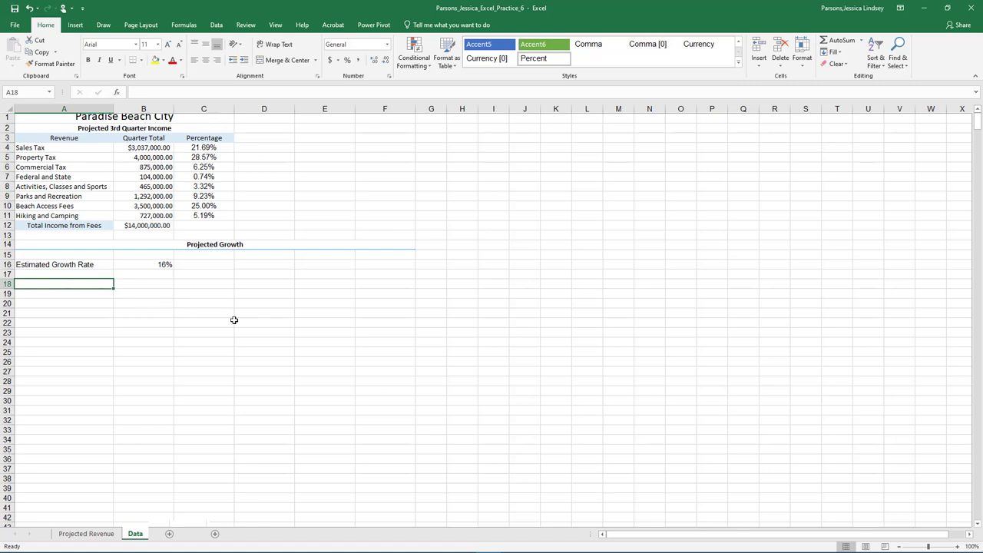
- Enter Year, 2021 and 2022 in row 18 and fill the series to 2025 in F18
{"action": "type", "text": "Year"}
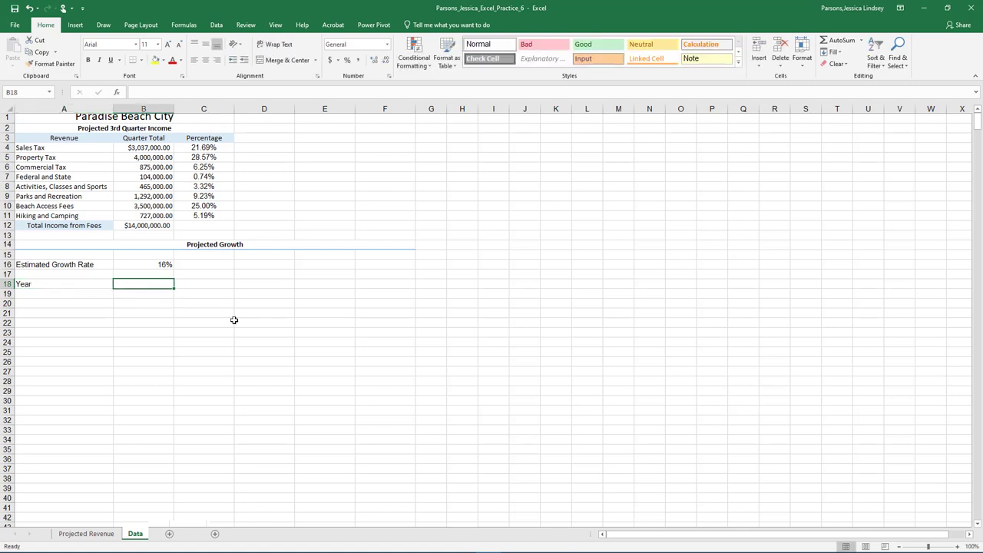
{"action": "type", "text": "2021"}
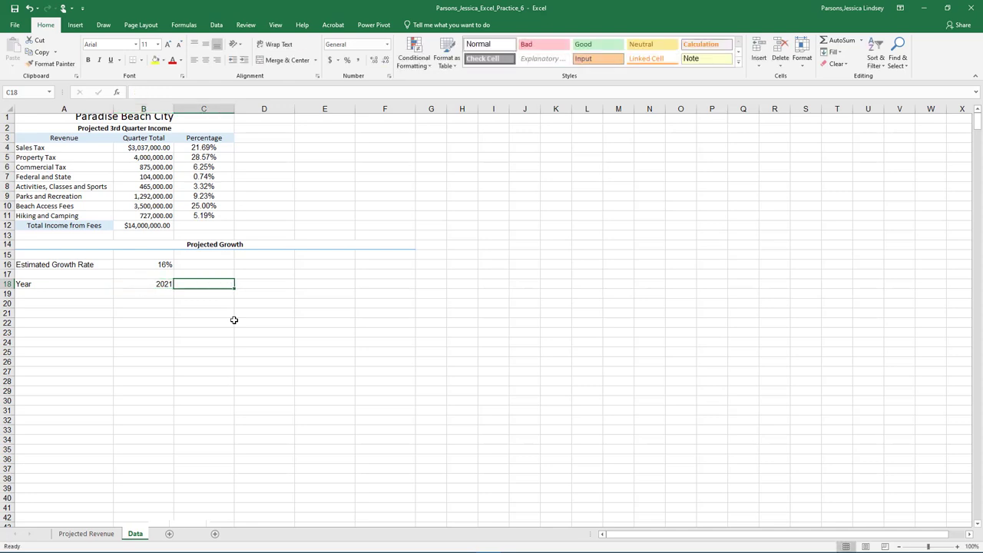
{"action": "type", "text": "2022"}
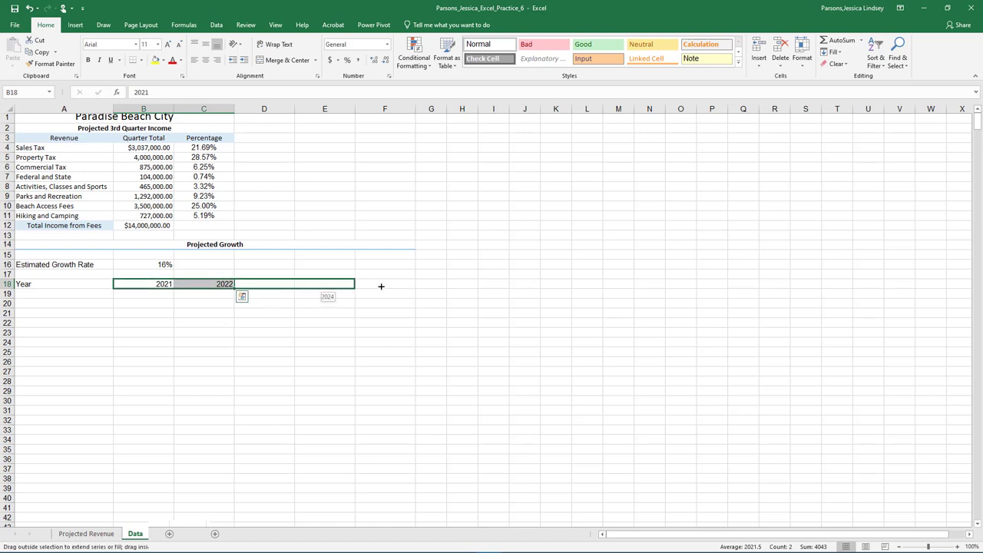
{"action": "left_click_drag", "start_coordinate": [225, 283], "coordinate": [414, 284]}
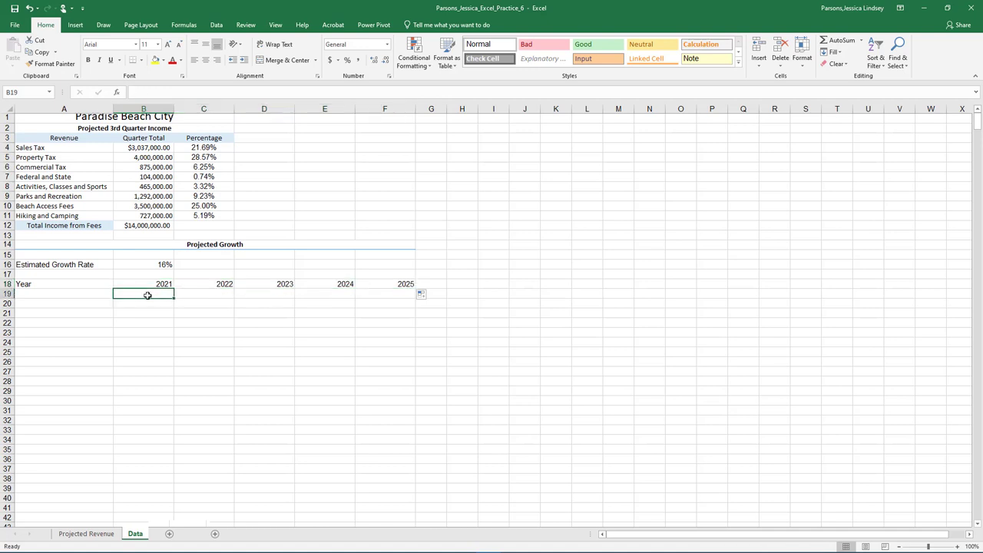
- Enter 15,000,000 in B19 and select the 16% rate to make it bold italic
{"action": "type", "text": "15,000,000.00"}
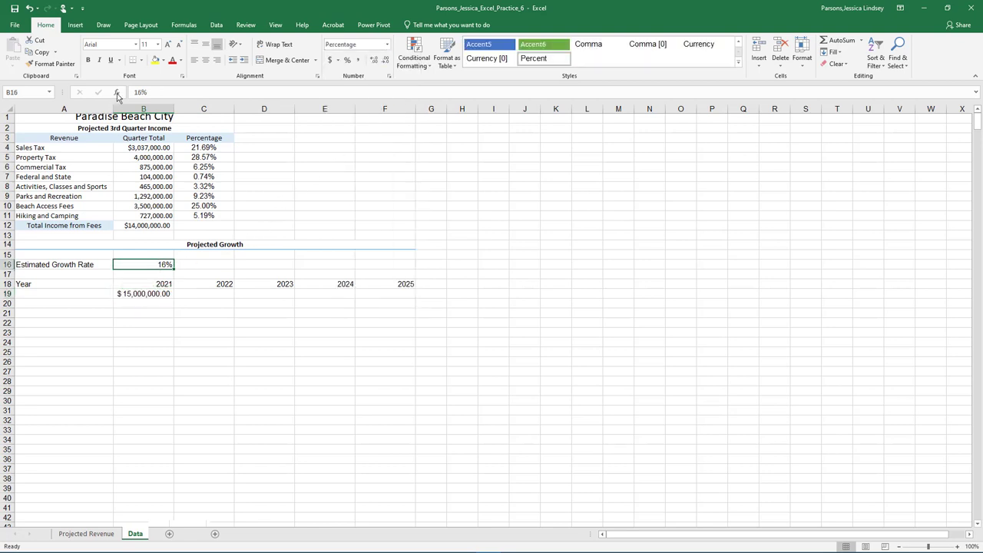
{"action": "left_click", "coordinate": [88, 60]}
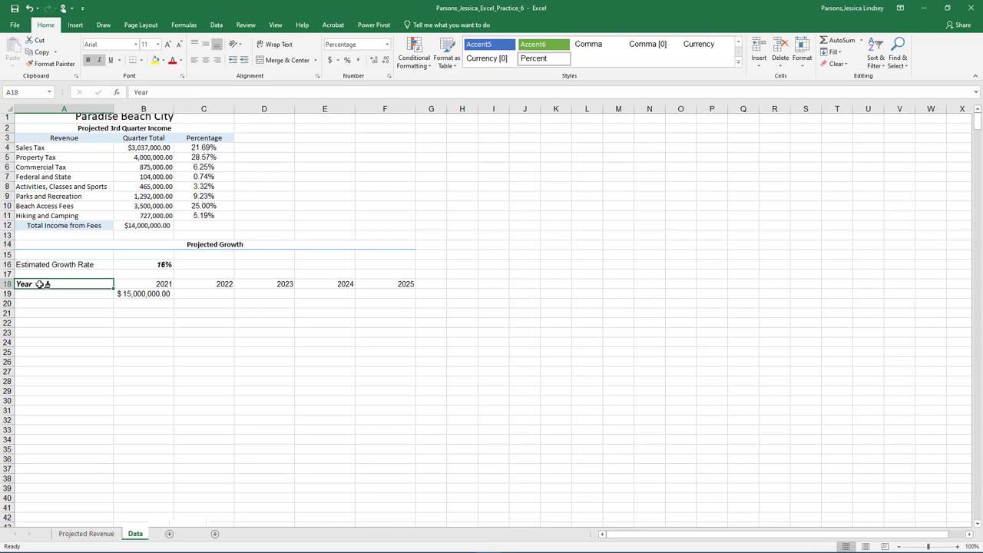
{"action": "mouse_move", "coordinate": [39, 284]}
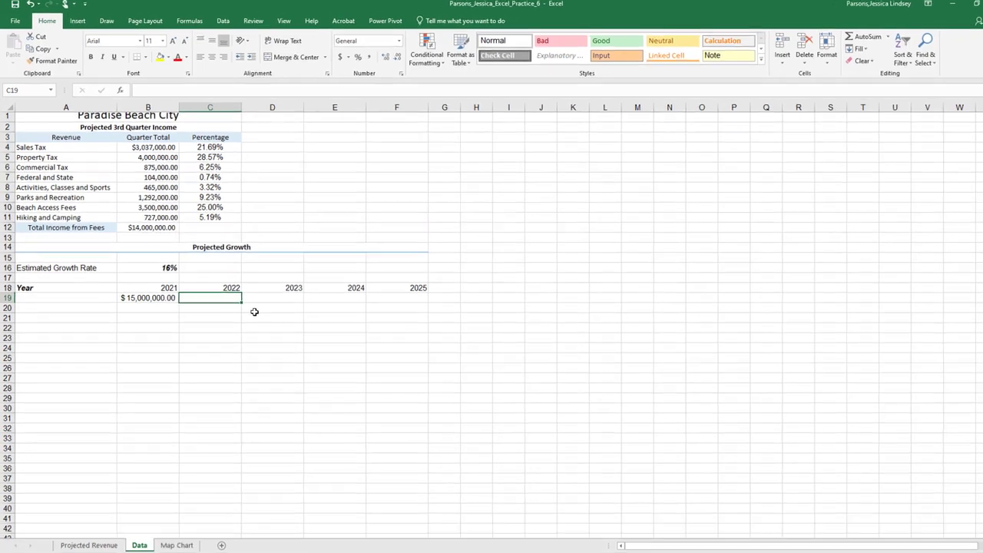
- Enter the 2022 projection formula in C19, multiplying B19 by 100% plus the fixed $B$16 rate
{"action": "type", "text": "=B19"}
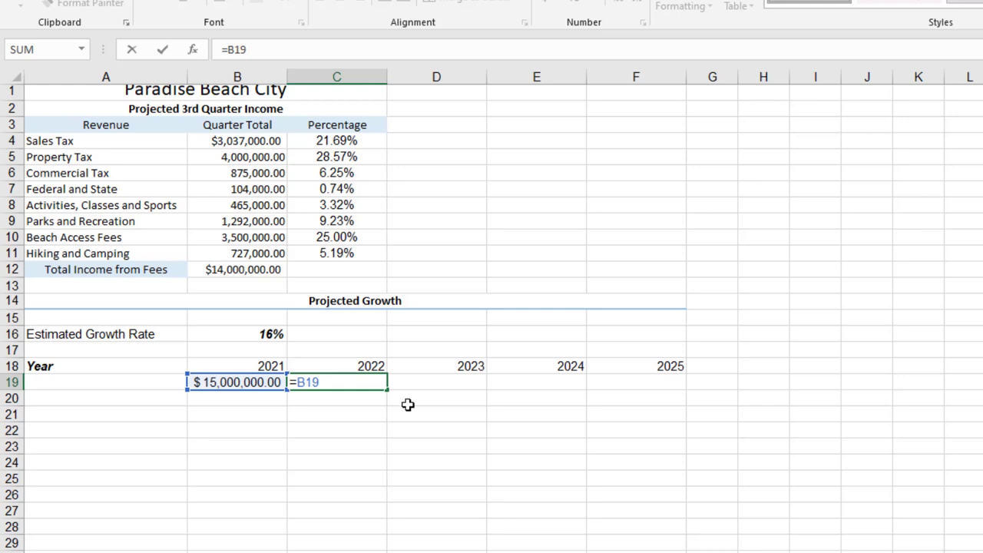
{"action": "type", "text": "*(100"}
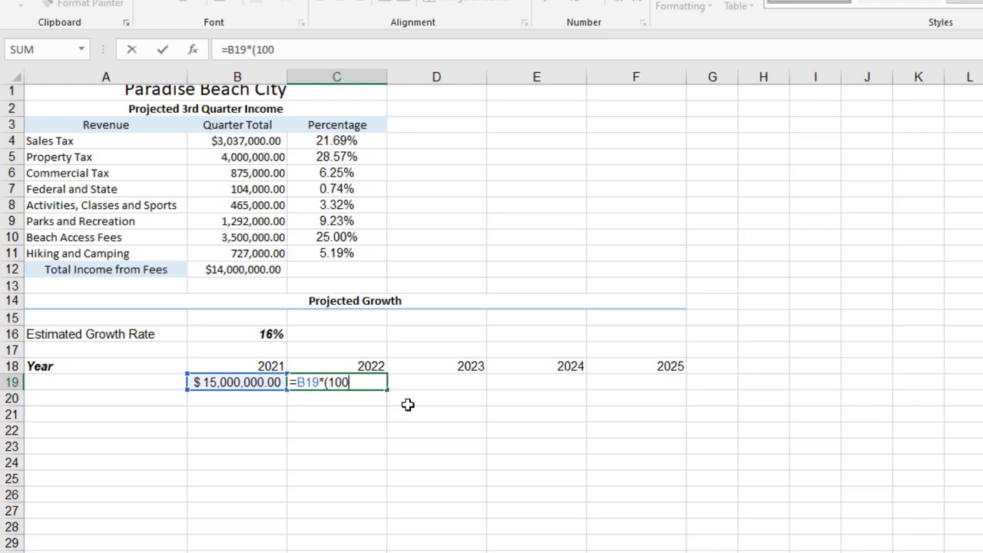
{"action": "type", "text": "%+"}
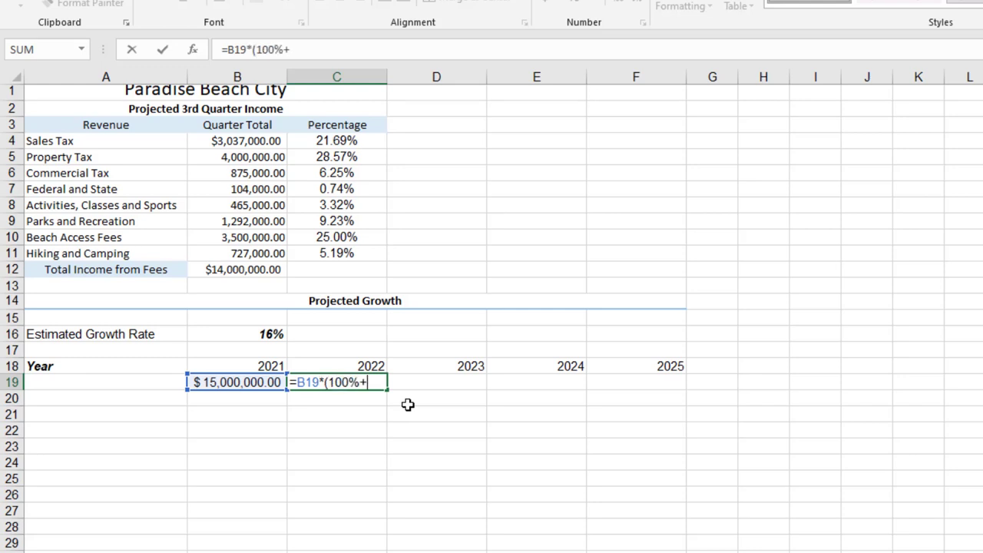
{"action": "type", "text": "$"}
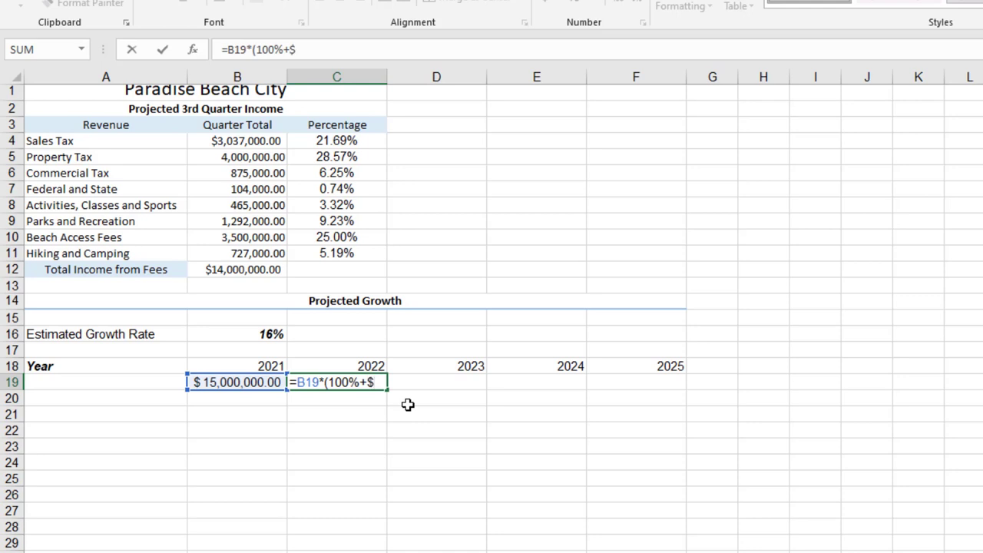
{"action": "type", "text": "B$"}
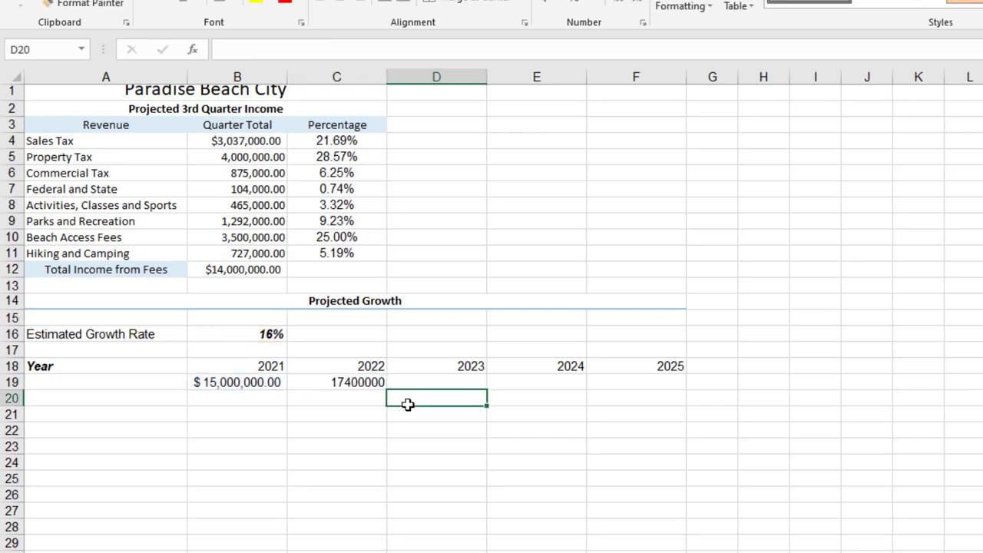
- Copy the growth formula across to F19 and select columns B through F
{"action": "left_click", "coordinate": [337, 382]}
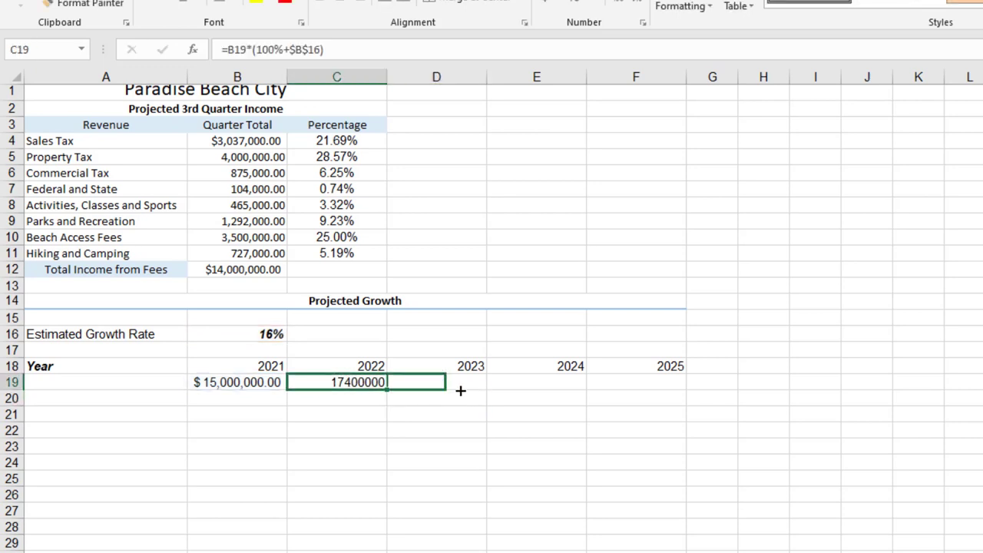
{"action": "left_click_drag", "start_coordinate": [461, 390], "coordinate": [663, 386]}
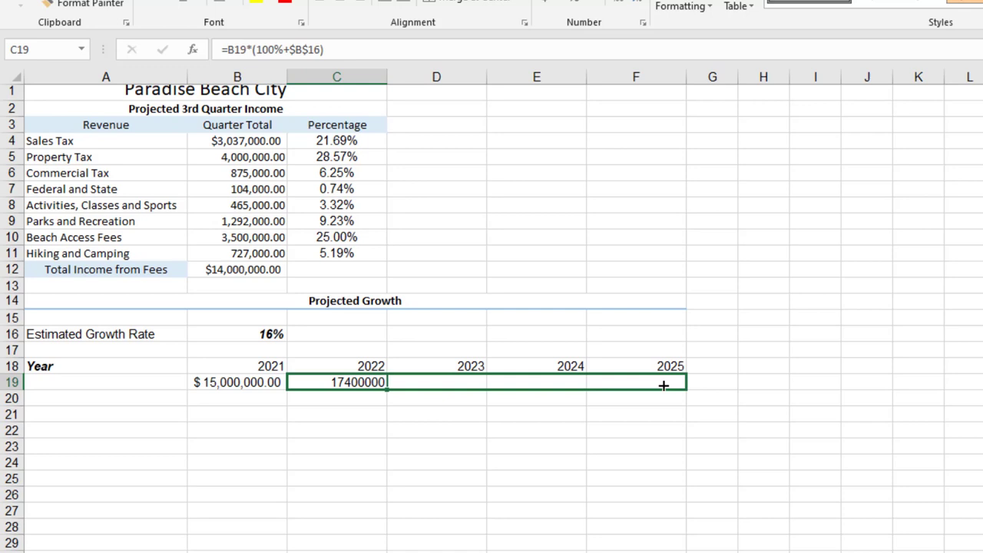
{"action": "left_click_drag", "start_coordinate": [387, 383], "coordinate": [665, 383]}
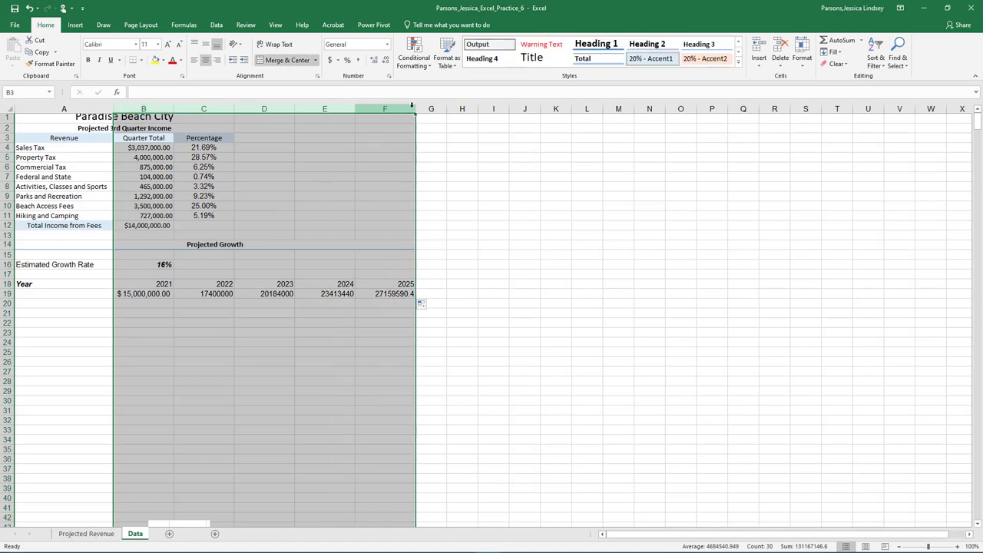
- AutoFit columns B–F and give C19:F19 Accounting format with 0 decimals
{"action": "left_click", "coordinate": [802, 54]}
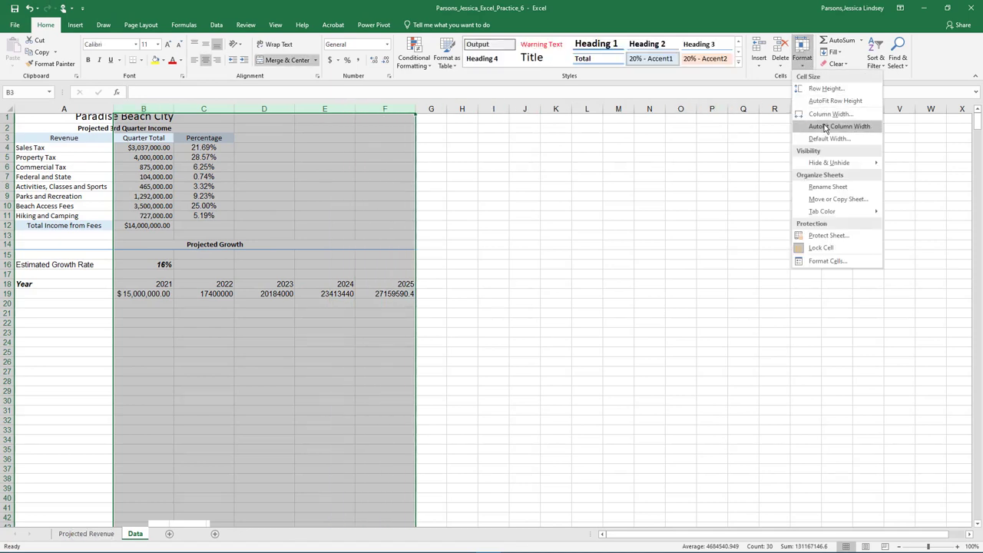
{"action": "left_click", "coordinate": [840, 126]}
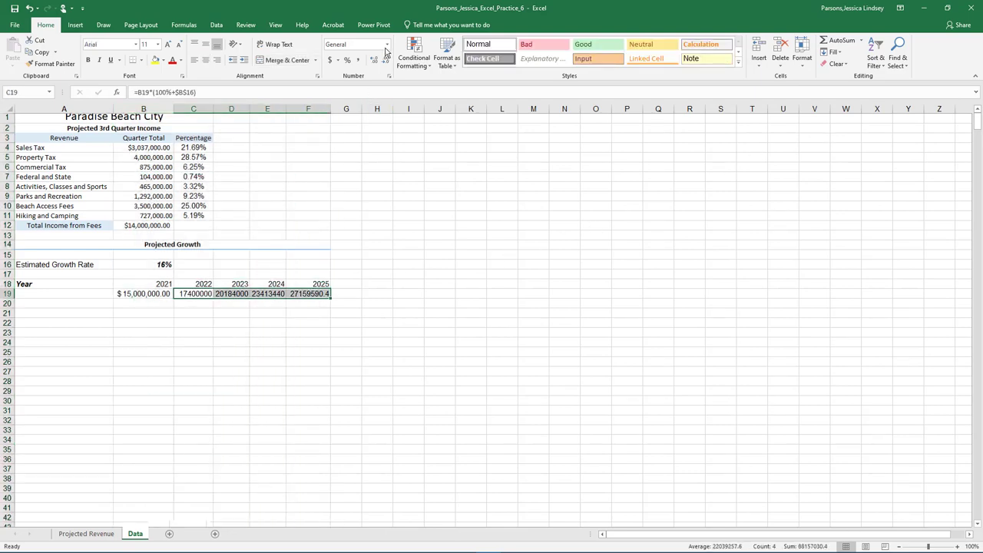
{"action": "left_click", "coordinate": [331, 59]}
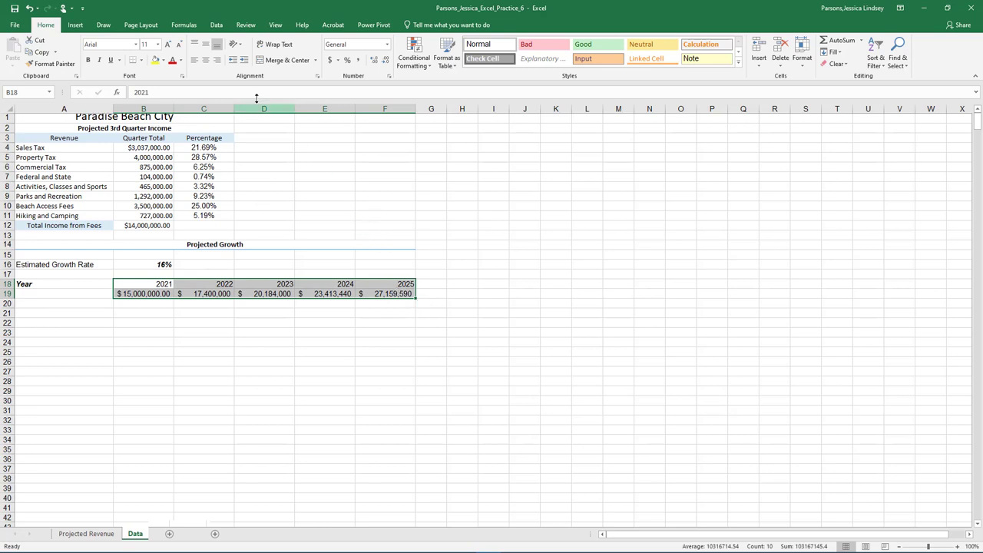
- Insert the recommended line chart for B18:F19 and title it 'Projected Growth'
{"action": "left_click", "coordinate": [75, 25]}
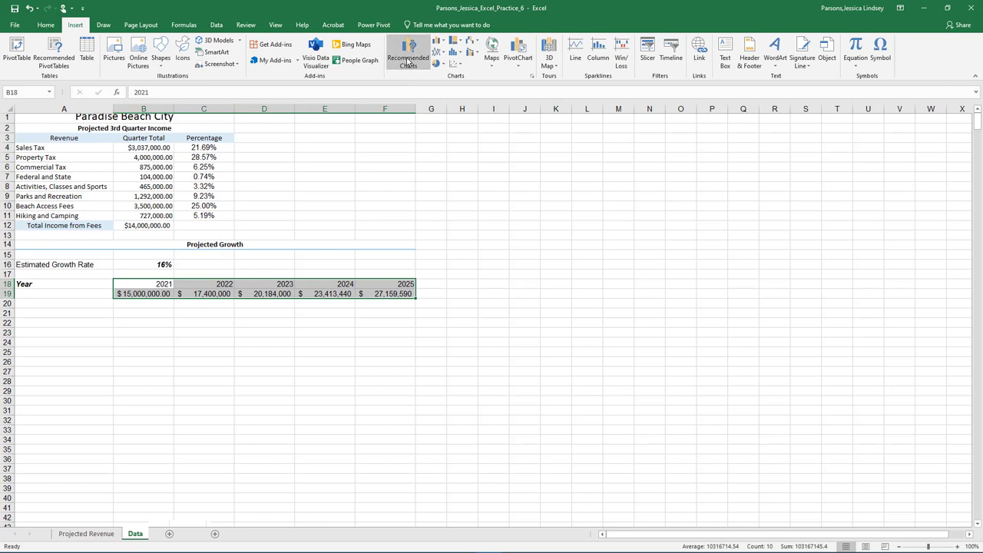
{"action": "left_click", "coordinate": [408, 54]}
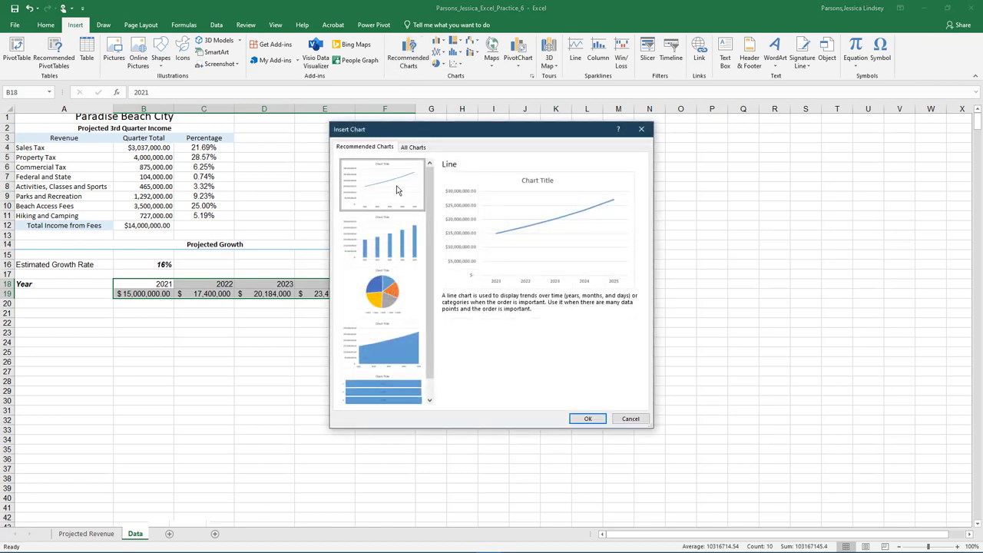
{"action": "left_click", "coordinate": [588, 419]}
{"action": "type", "text": "Projected Growth"}
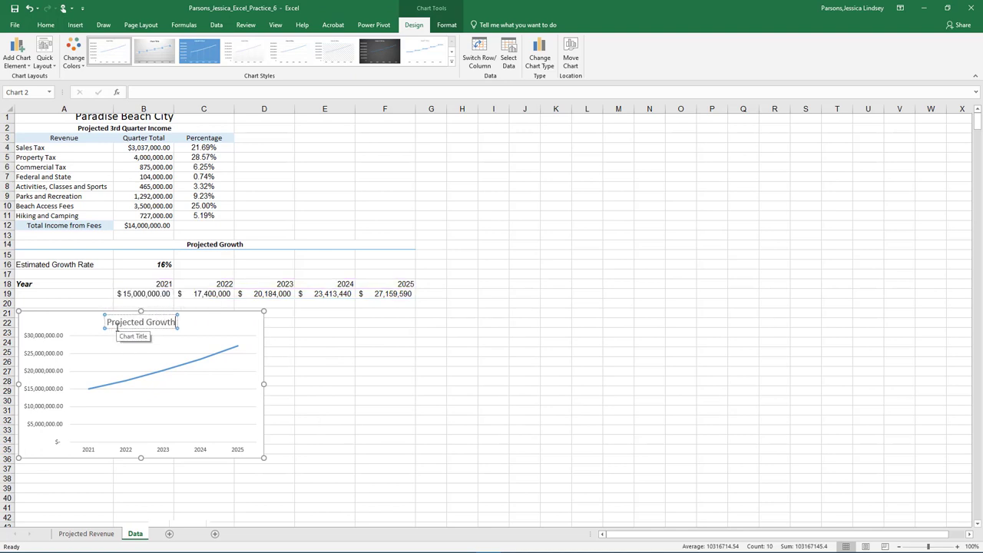
{"action": "left_click", "coordinate": [193, 307]}
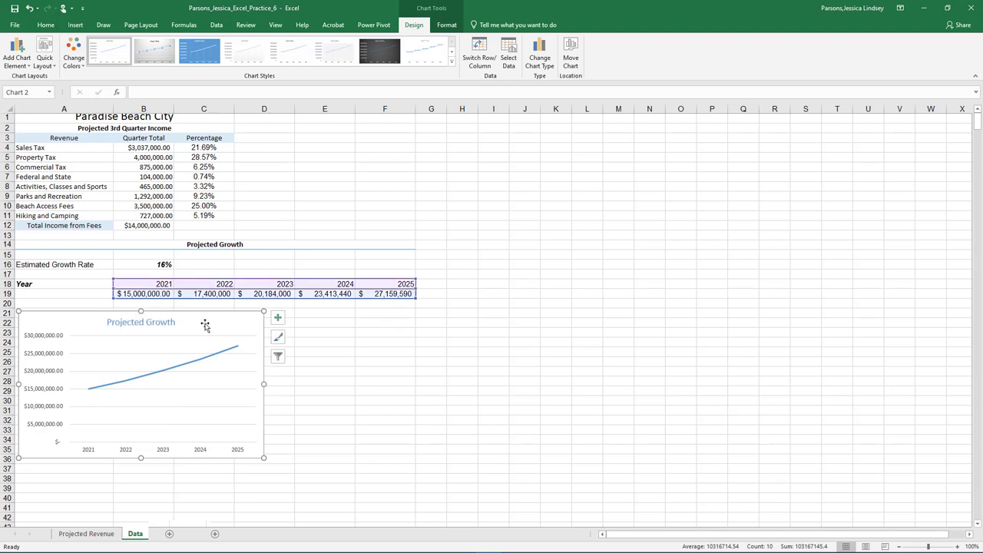
- Set the vertical axis minimum bound to 5.0E6 in the Format Axis pane
{"action": "right_click", "coordinate": [44, 354]}
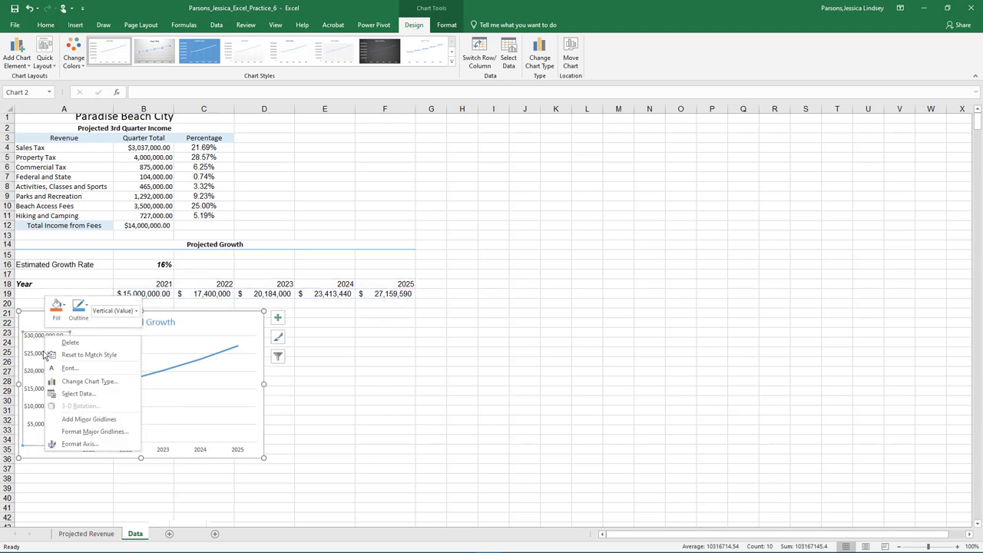
{"action": "left_click", "coordinate": [80, 444]}
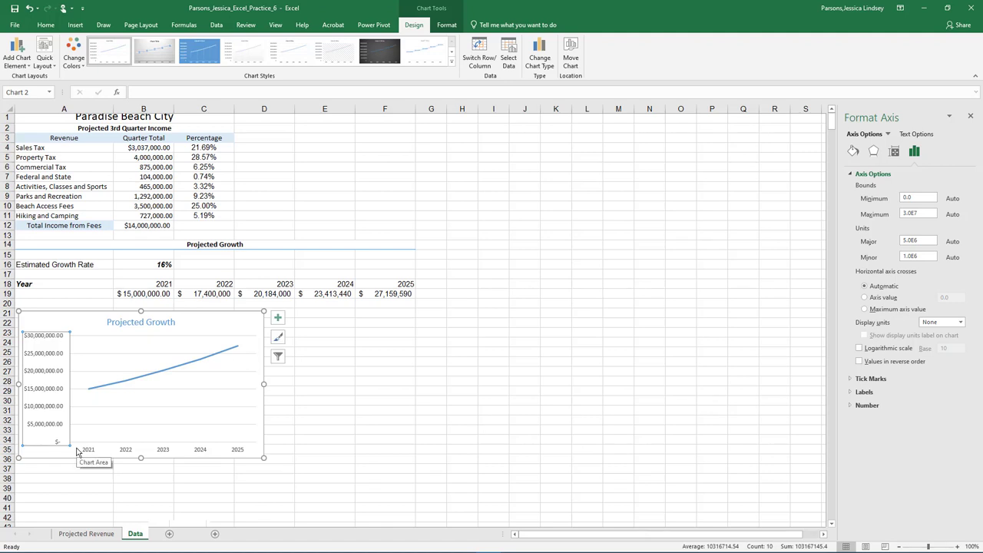
{"action": "mouse_move", "coordinate": [891, 259]}
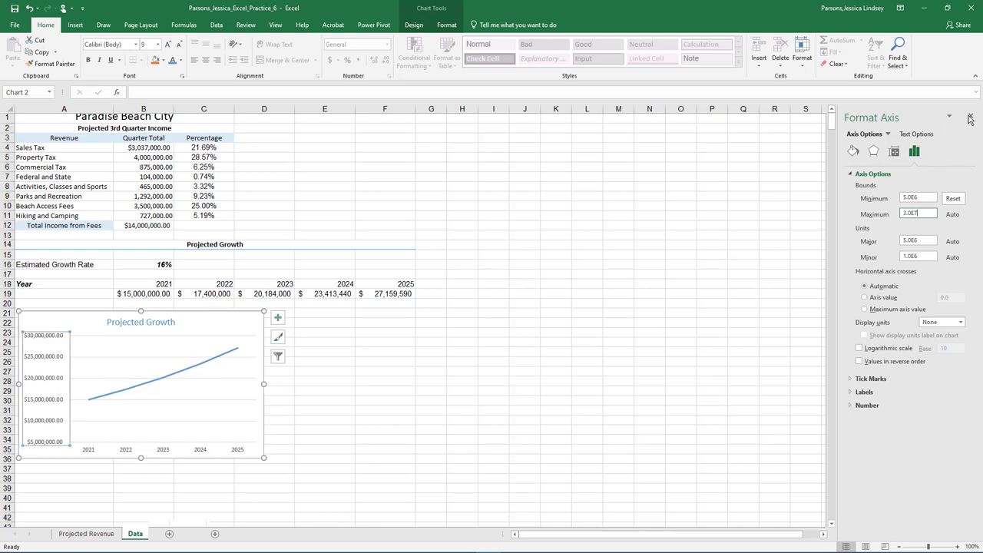
{"action": "left_click", "coordinate": [971, 116]}
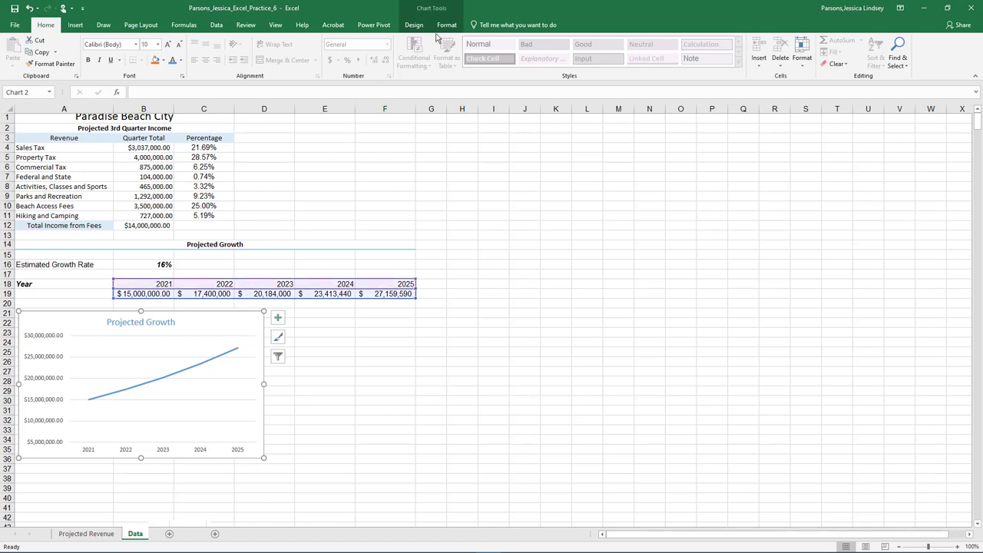
- Fill the chart area with the Beach picture, then apply the dark chart style
{"action": "left_click", "coordinate": [446, 24]}
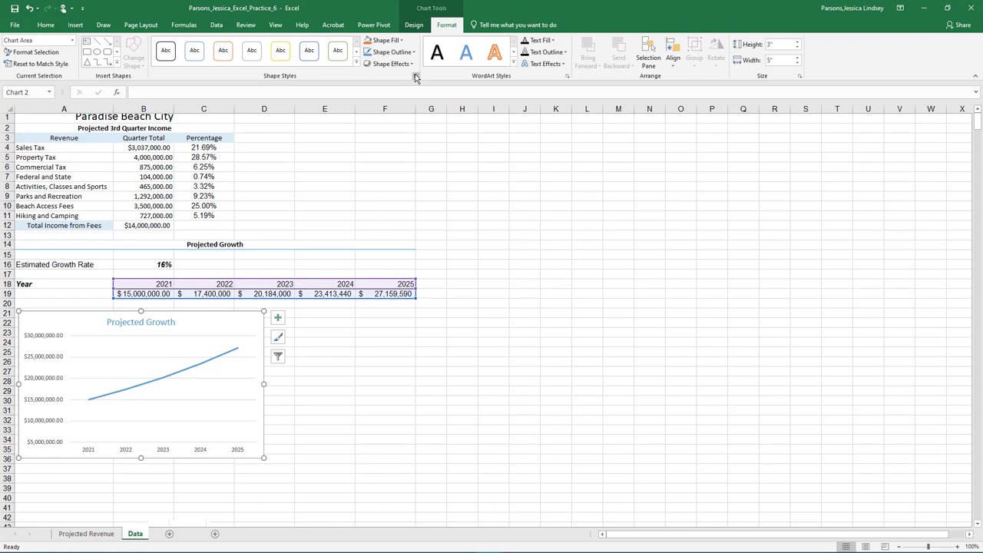
{"action": "left_click", "coordinate": [415, 76]}
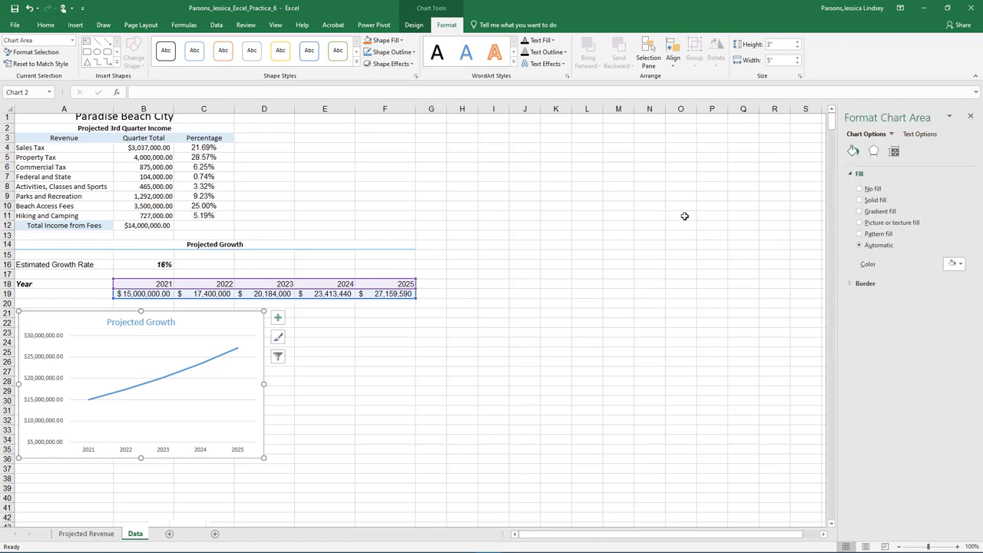
{"action": "mouse_move", "coordinate": [860, 226]}
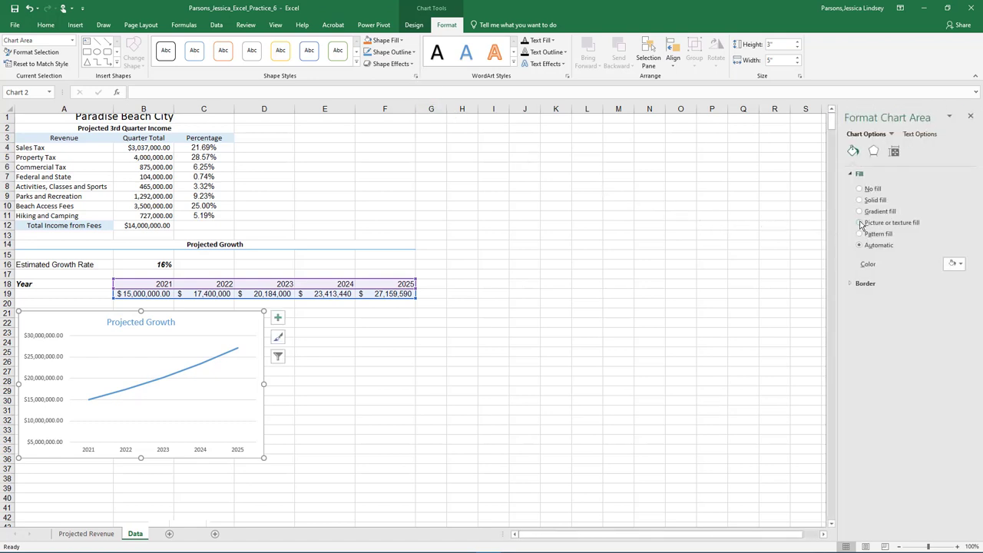
{"action": "left_click", "coordinate": [860, 222]}
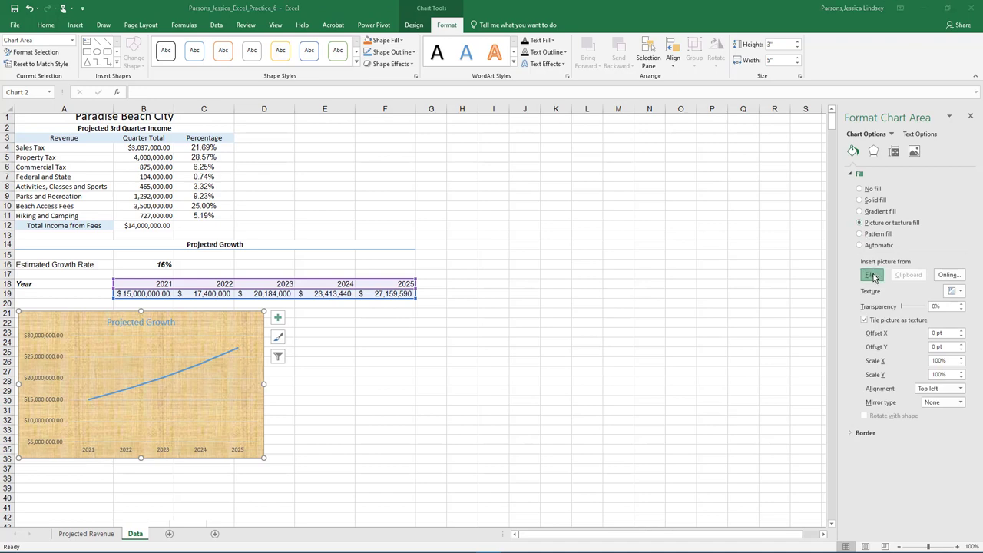
{"action": "left_click", "coordinate": [872, 275]}
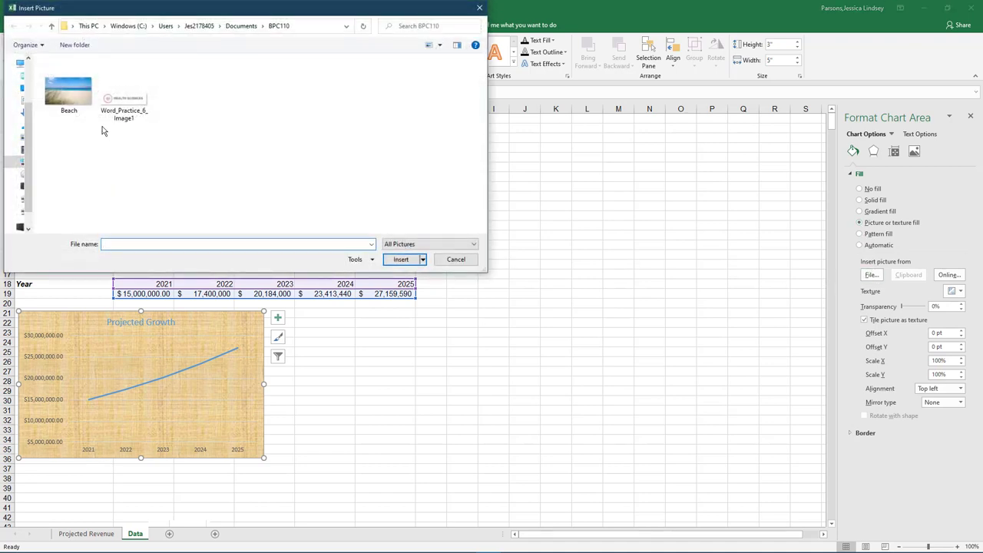
{"action": "left_click", "coordinate": [69, 87]}
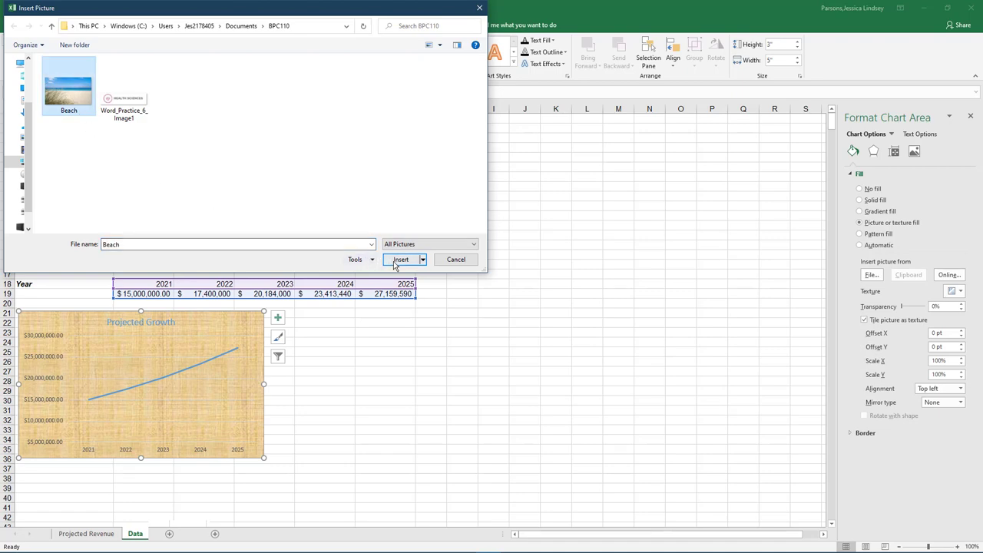
{"action": "left_click", "coordinate": [400, 260]}
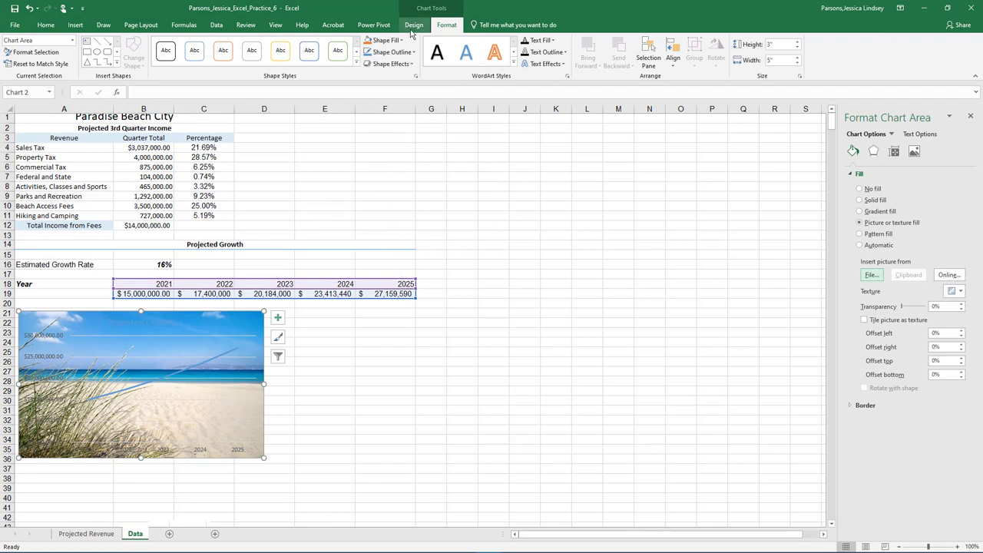
{"action": "left_click", "coordinate": [414, 25]}
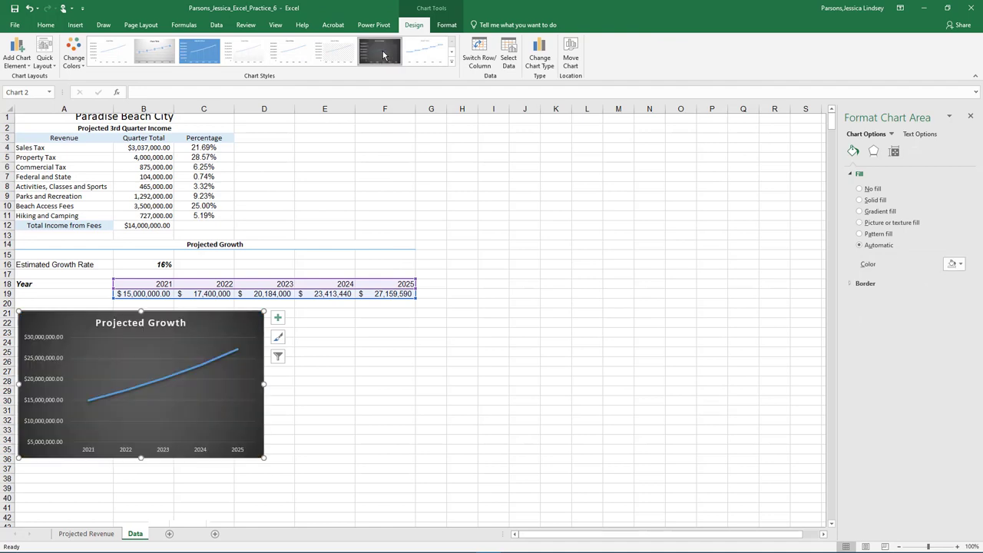
{"action": "left_click", "coordinate": [45, 25]}
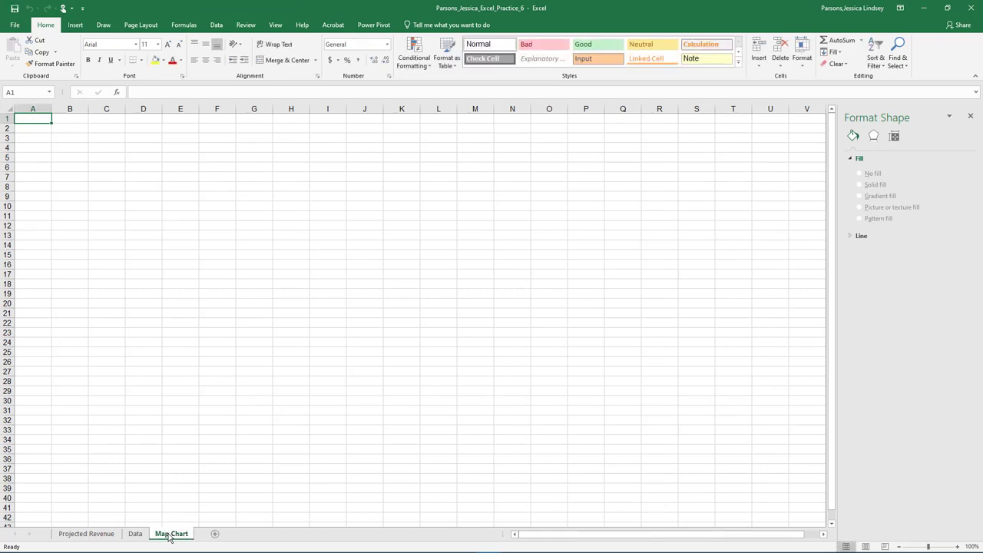
- Add a 'Comparable Cities By State' title with State and Amount column headings
{"action": "type", "text": "Comparable Cities"}
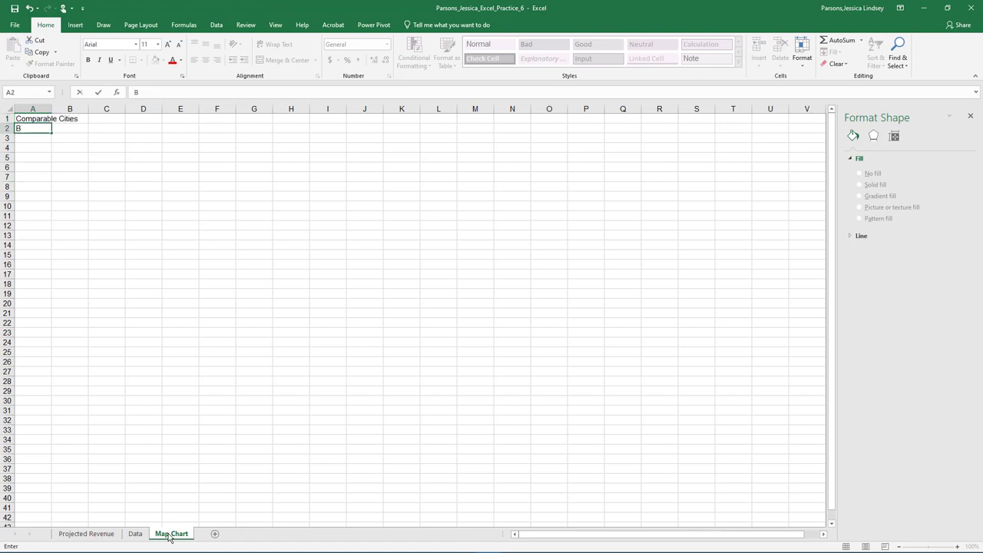
{"action": "type", "text": "y Stag"}
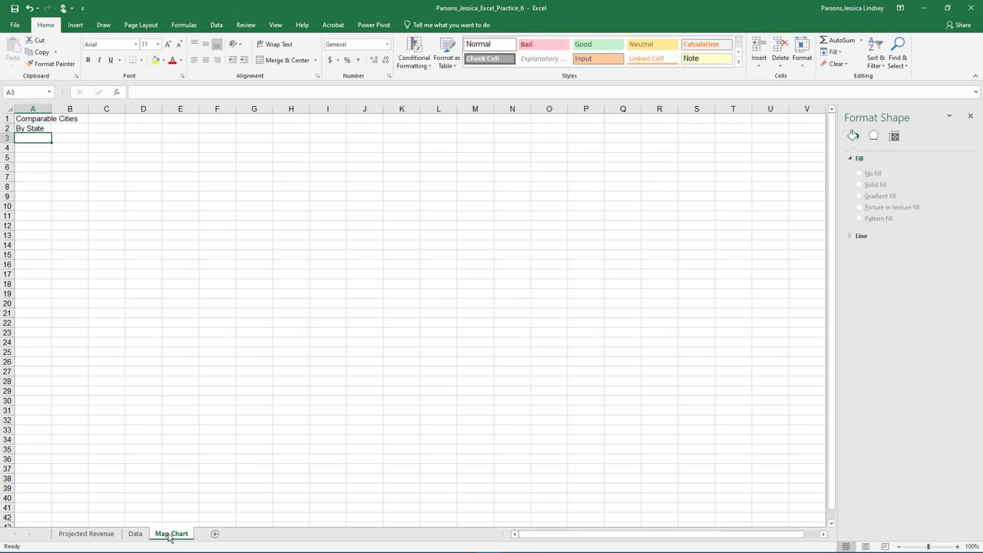
{"action": "type", "text": "State"}
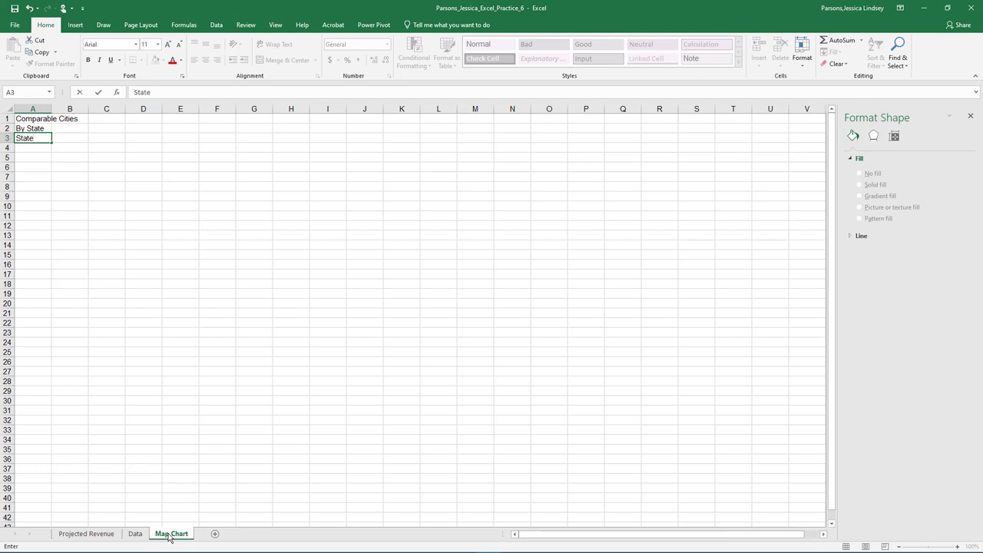
{"action": "type", "text": "Am"}
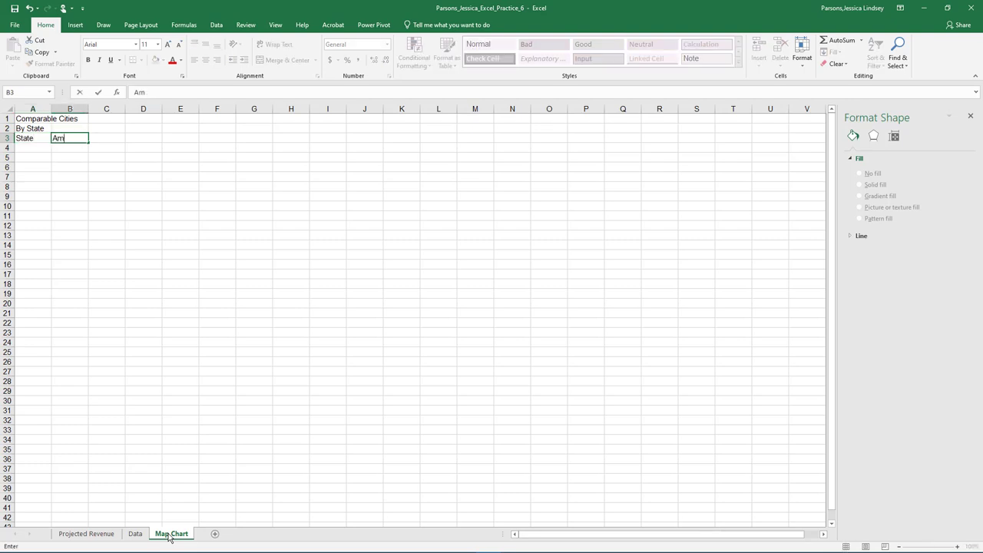
{"action": "type", "text": "Amount"}
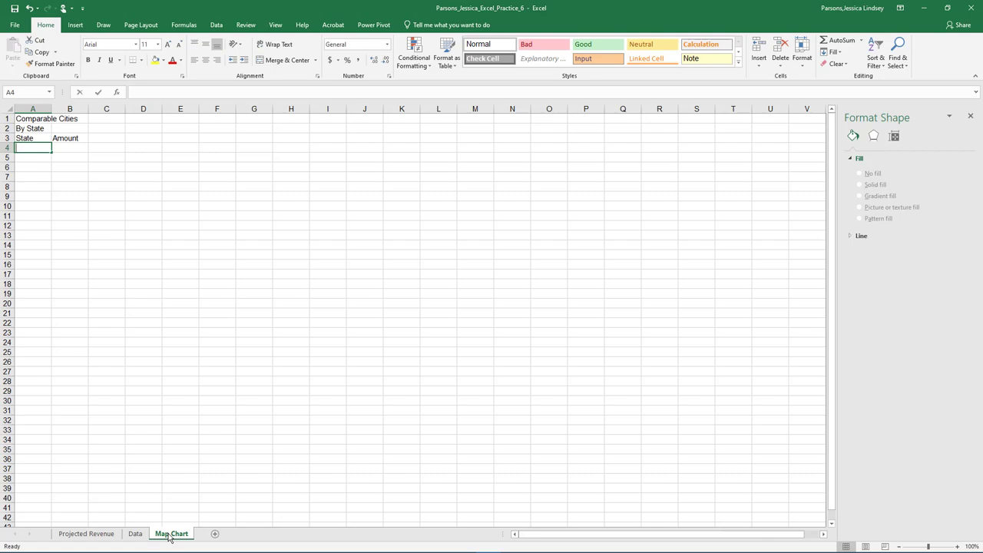
- Enter Florida with 15,500,000 and California with 20,000,000
{"action": "type", "text": "Florida"}
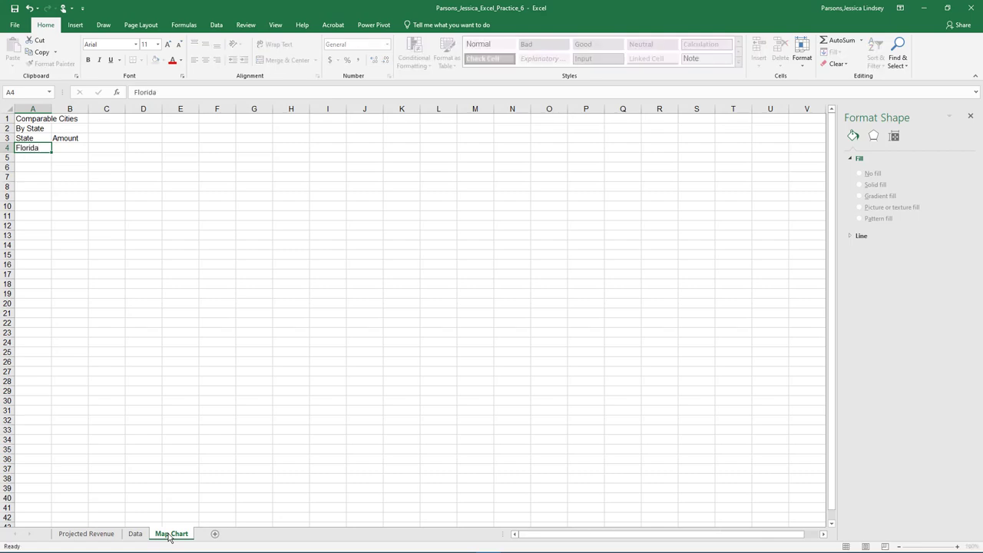
{"action": "left_click", "coordinate": [70, 147]}
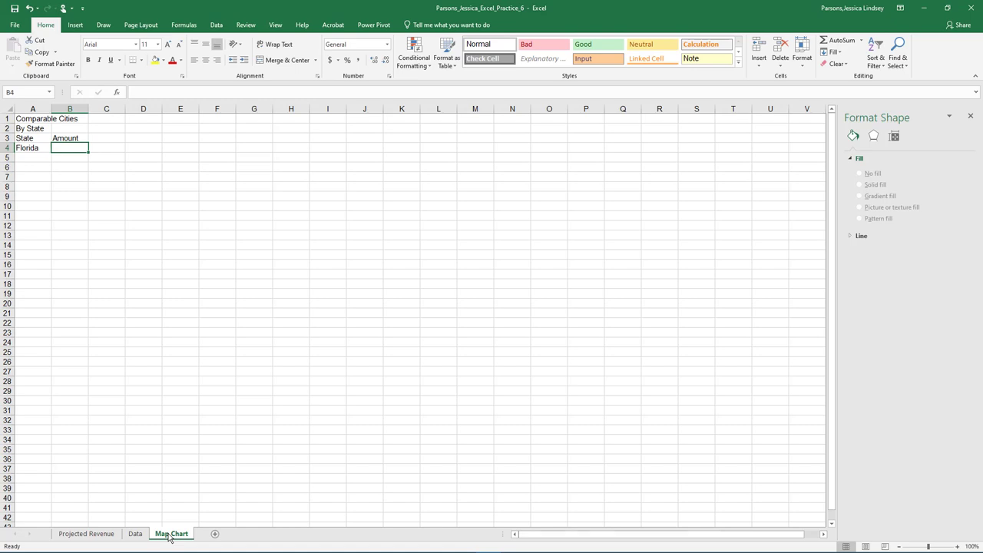
{"action": "type", "text": "15500000"}
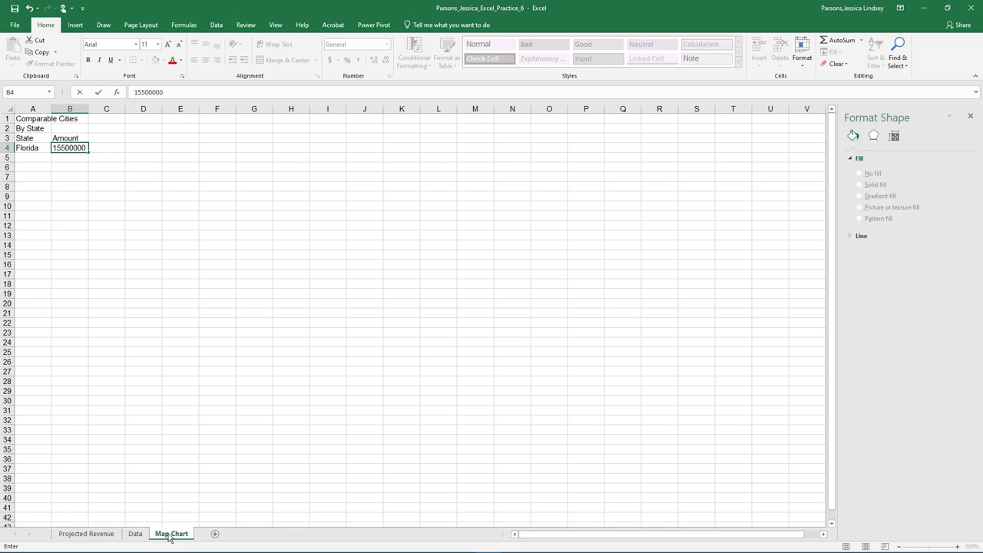
{"action": "key", "text": "enter"}
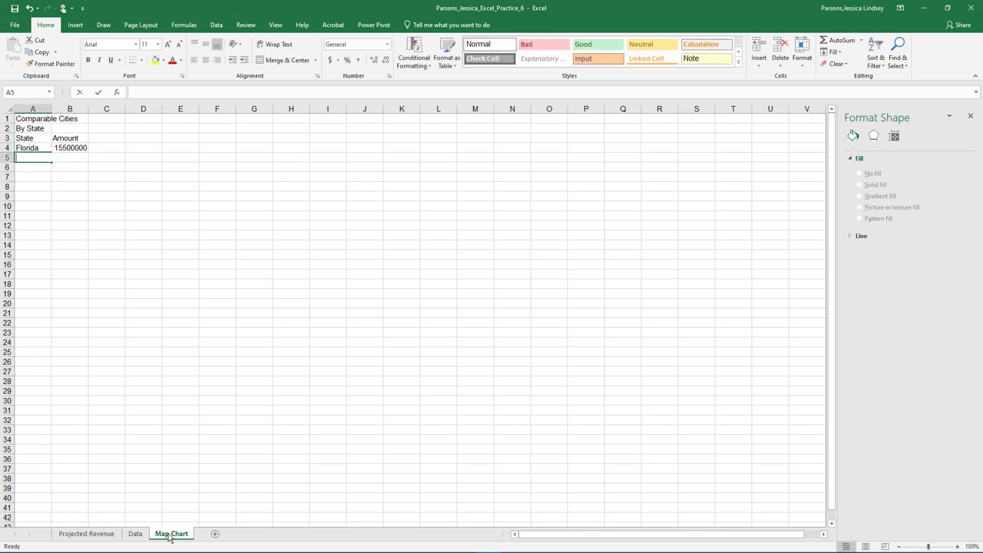
{"action": "type", "text": "California"}
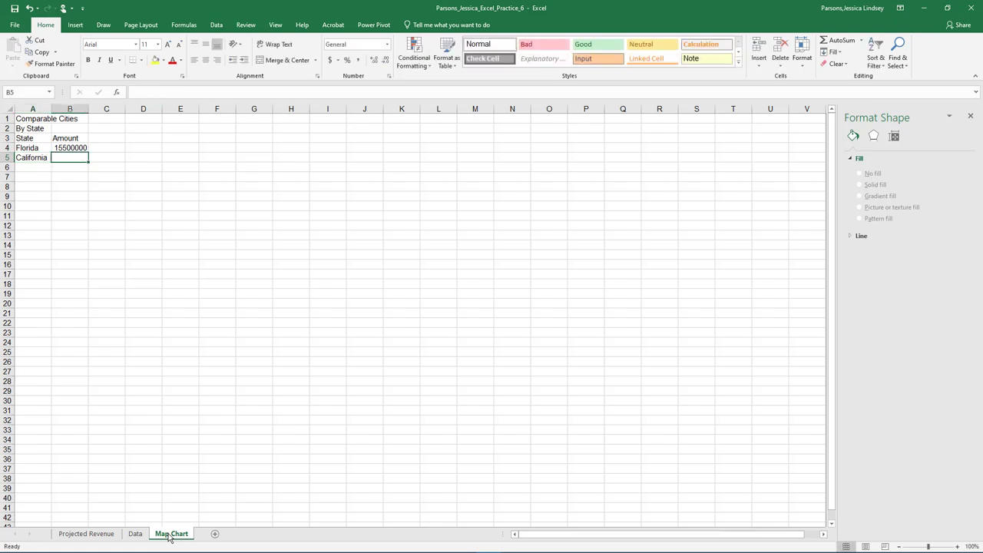
{"action": "type", "text": "20000000"}
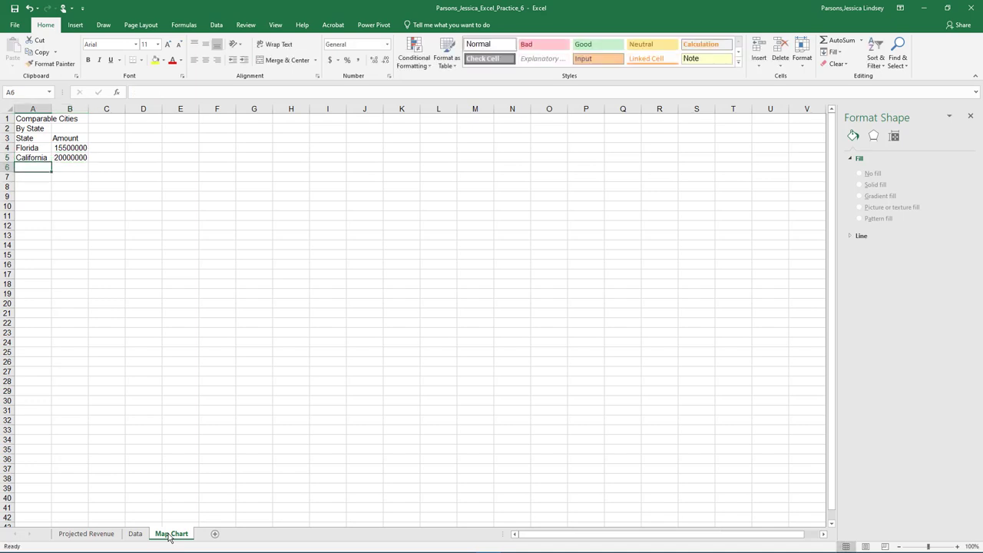
- Enter Washington 50,000,000, Virginia 10,000,000 and Oregon 30,000,000
{"action": "type", "text": "Washington"}
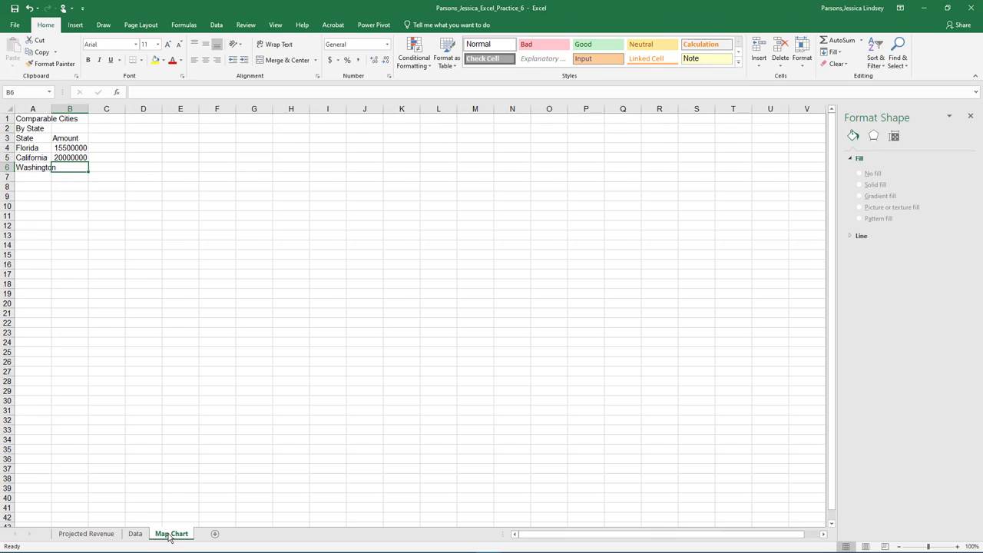
{"action": "type", "text": "50000000"}
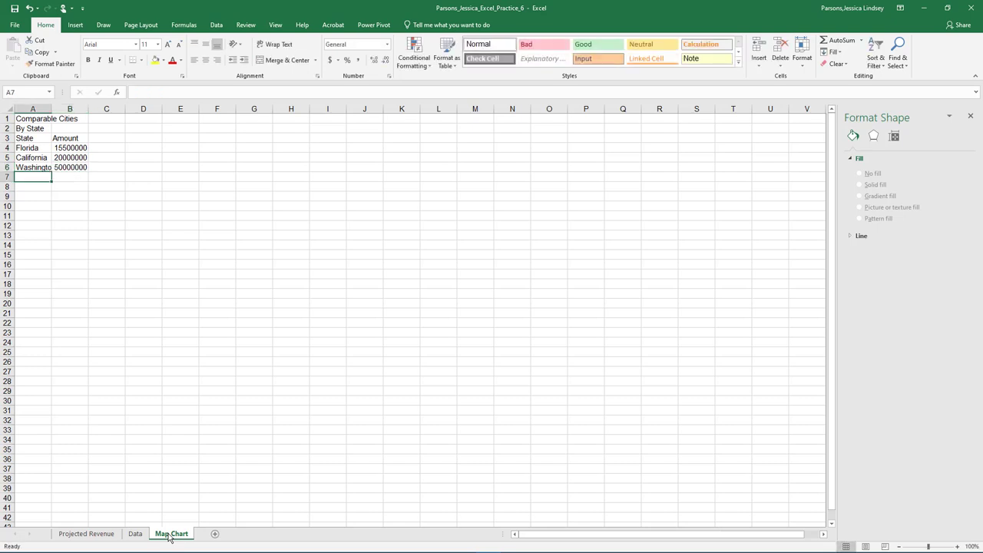
{"action": "type", "text": "Virginia"}
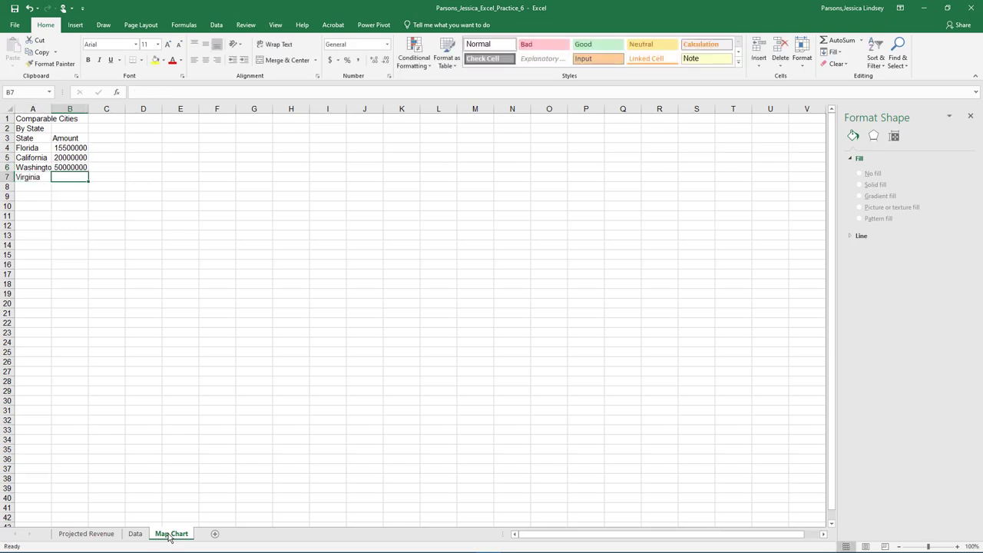
{"action": "type", "text": "10000000"}
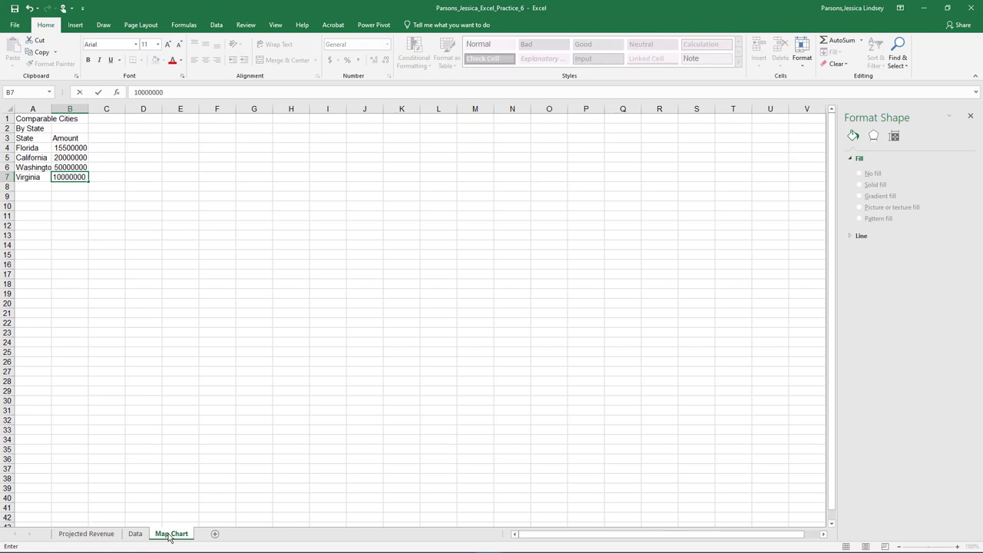
{"action": "type", "text": "Oregon"}
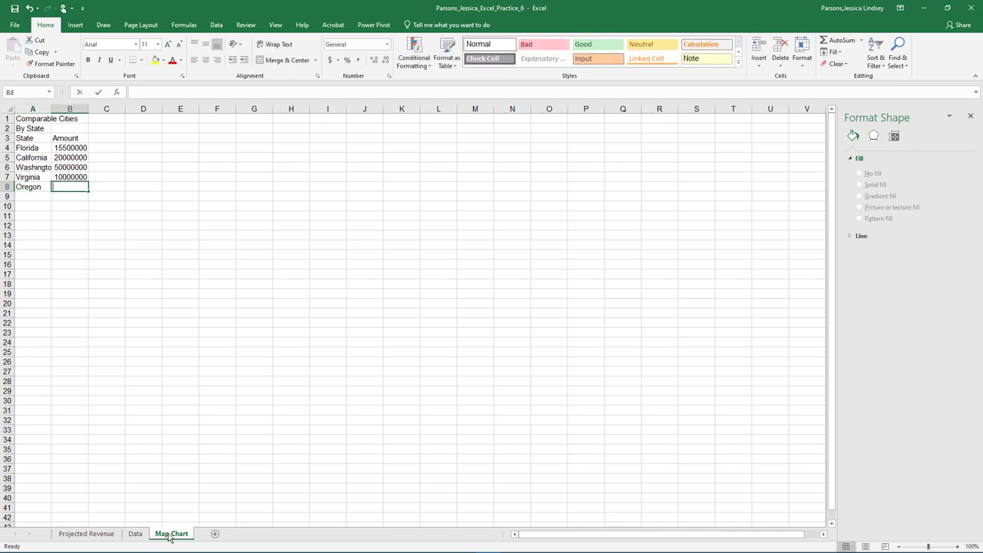
{"action": "type", "text": "30000000"}
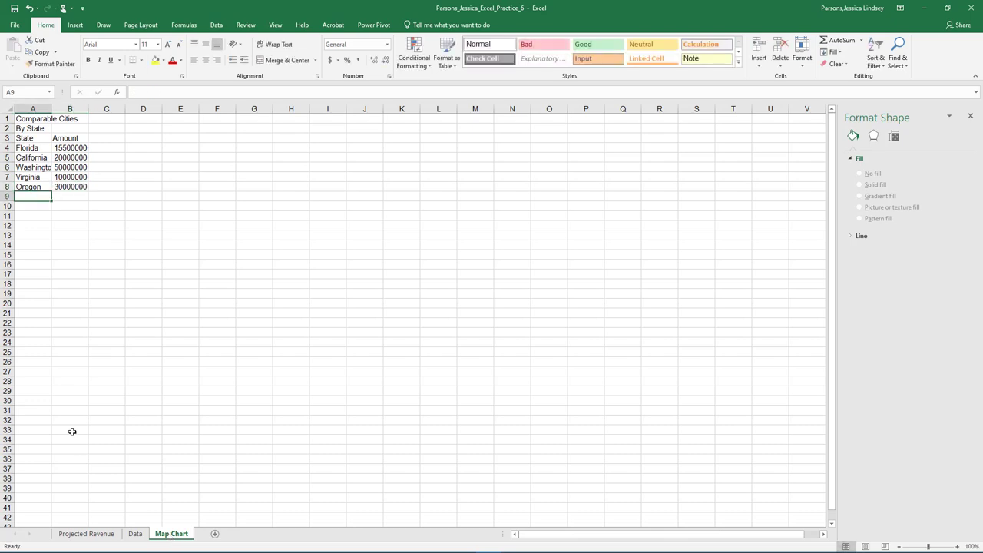
- AutoFit column A, merge-center 'Comparable Cities' and 'By State' across A:B, and apply heading styles
{"action": "left_click", "coordinate": [802, 54]}
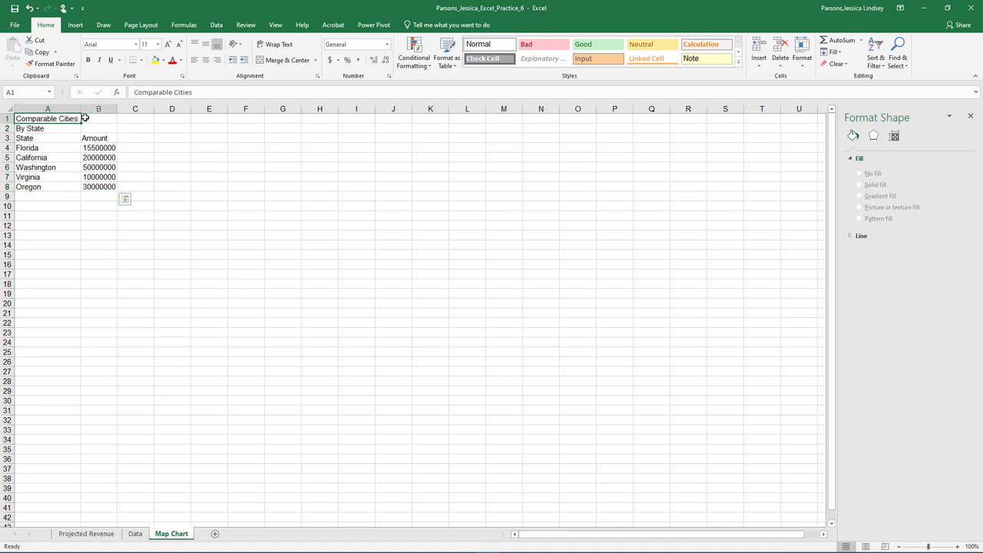
{"action": "left_click", "coordinate": [282, 60]}
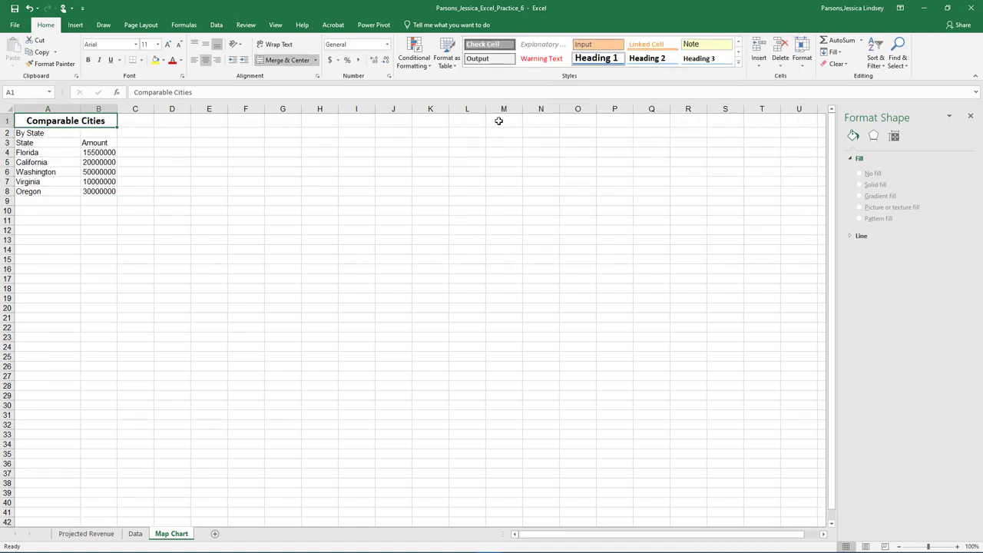
{"action": "left_click", "coordinate": [48, 133]}
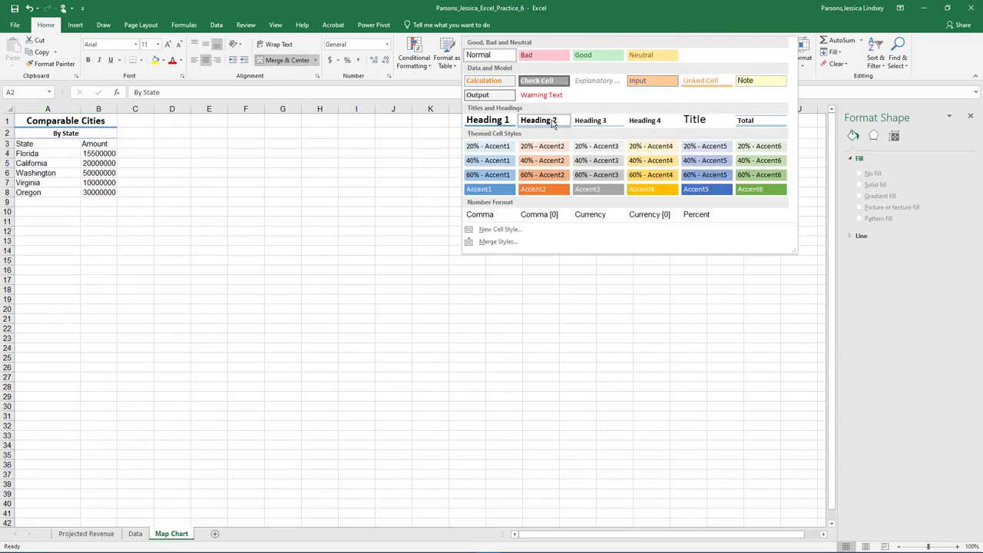
{"action": "left_click", "coordinate": [536, 120]}
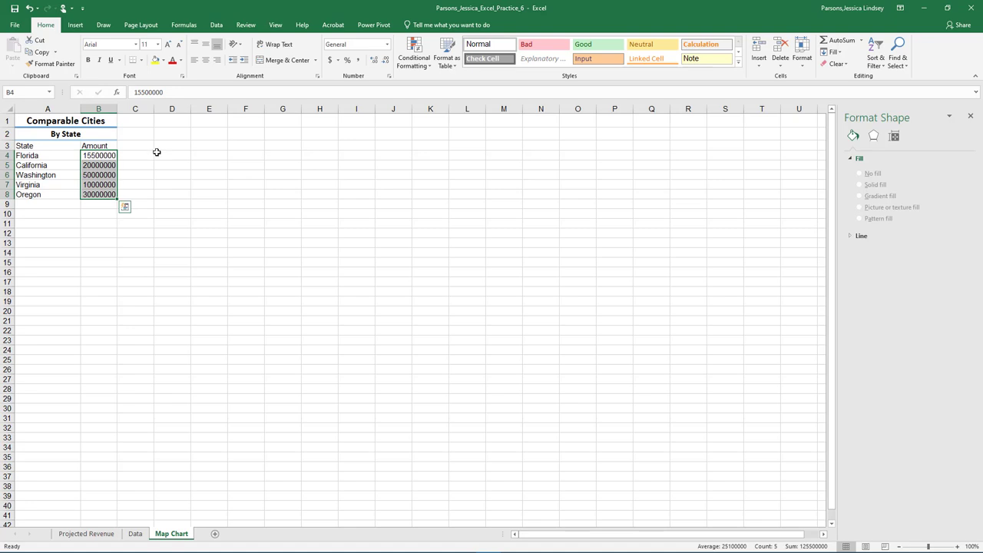
- Format the state amounts as accounting with no decimals, then open the 3D Map dropdown
{"action": "left_click", "coordinate": [386, 44]}
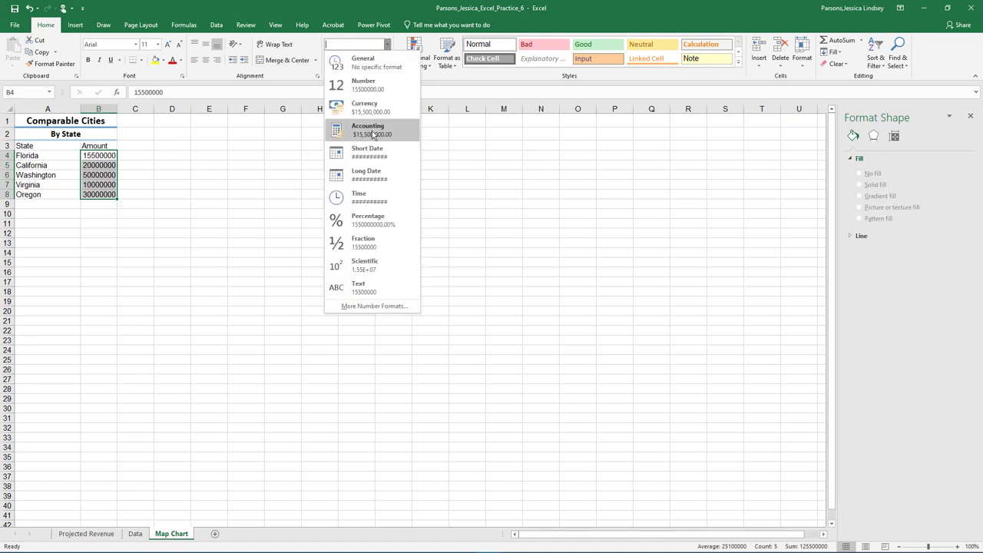
{"action": "left_click", "coordinate": [368, 126]}
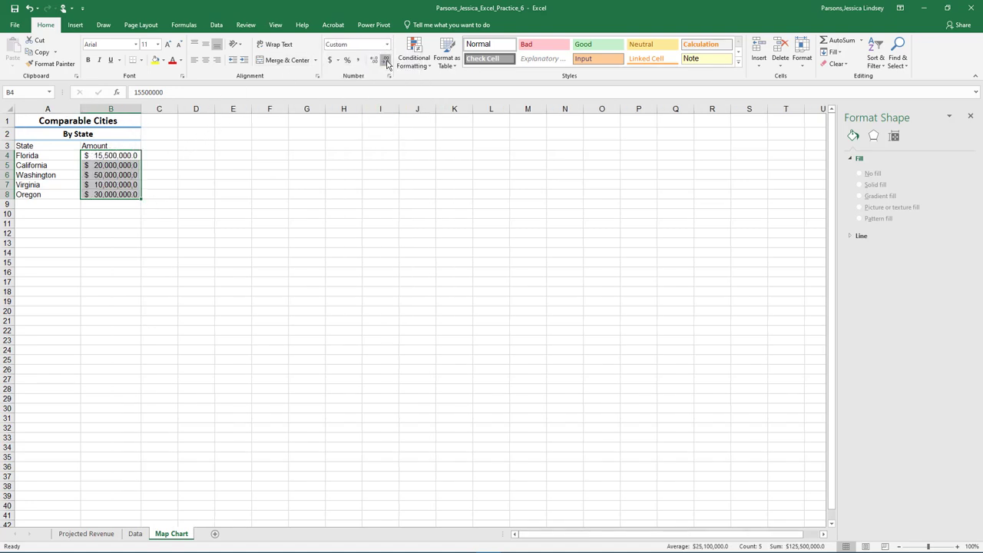
{"action": "left_click", "coordinate": [387, 60]}
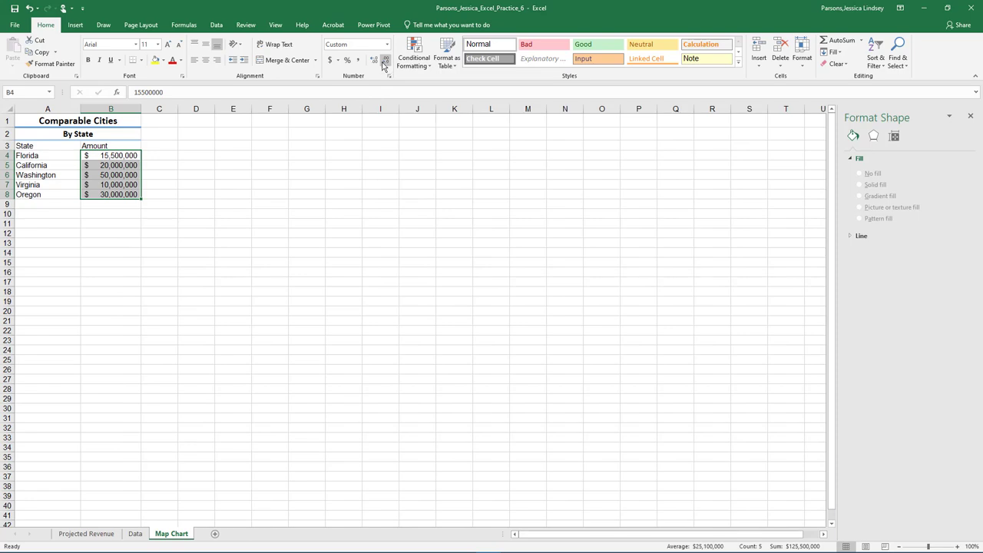
{"action": "mouse_move", "coordinate": [75, 25]}
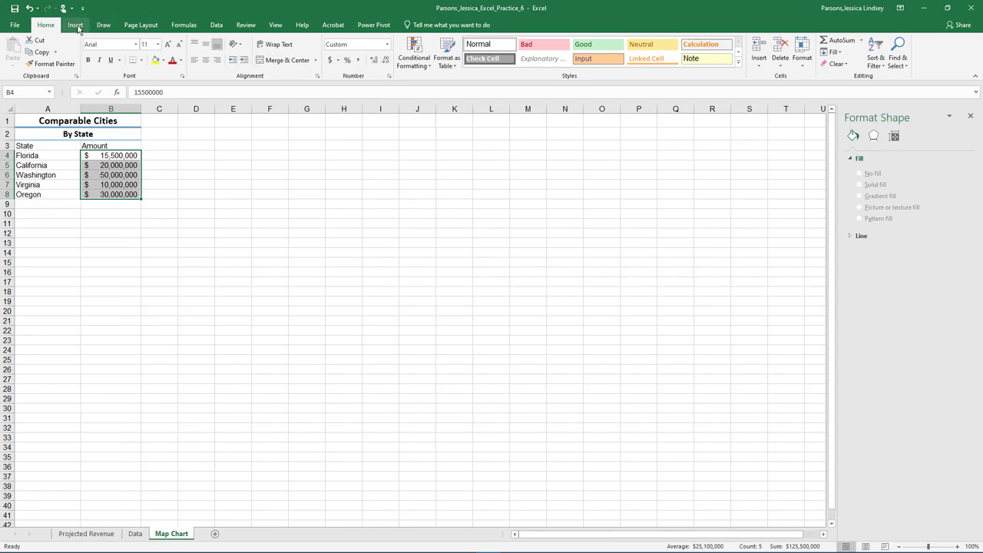
{"action": "left_click", "coordinate": [76, 25]}
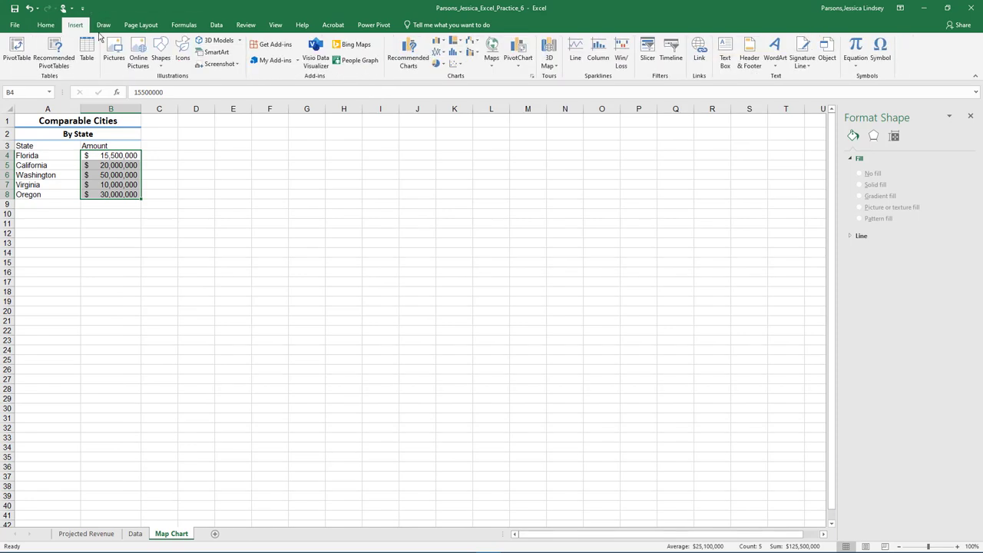
{"action": "left_click", "coordinate": [549, 54]}
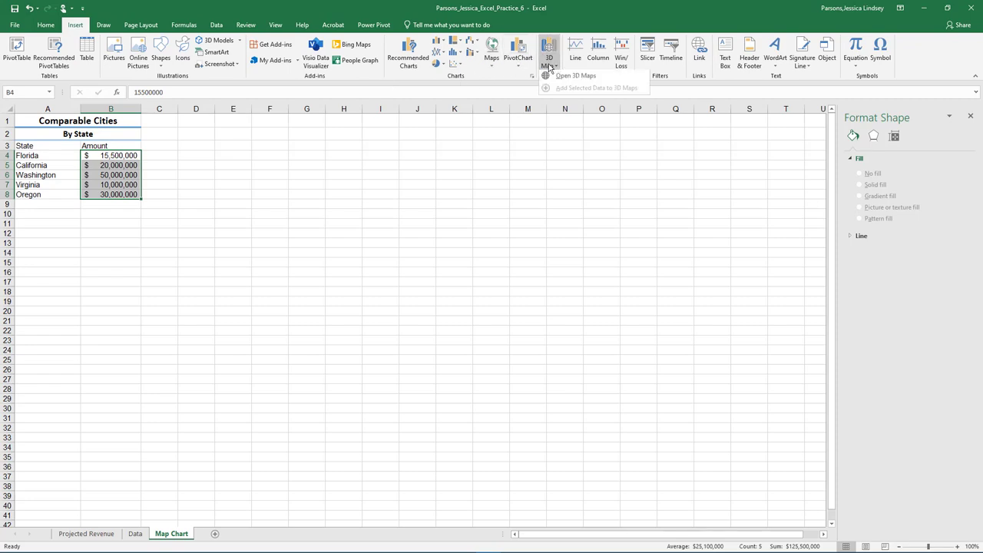
{"action": "mouse_move", "coordinate": [576, 77]}
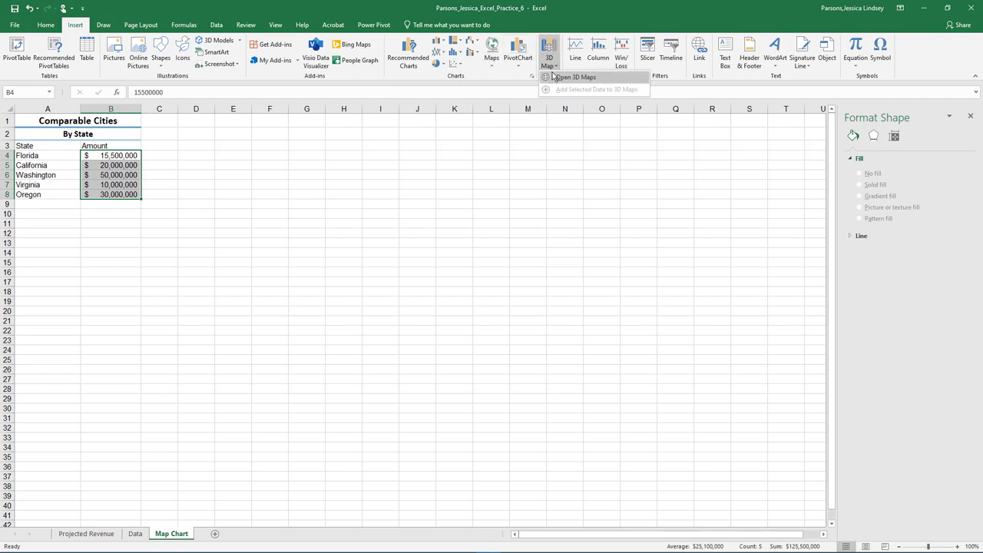
- Launch 3D Maps, turn on map labels, and capture the North America map view
{"action": "left_click", "coordinate": [576, 77]}
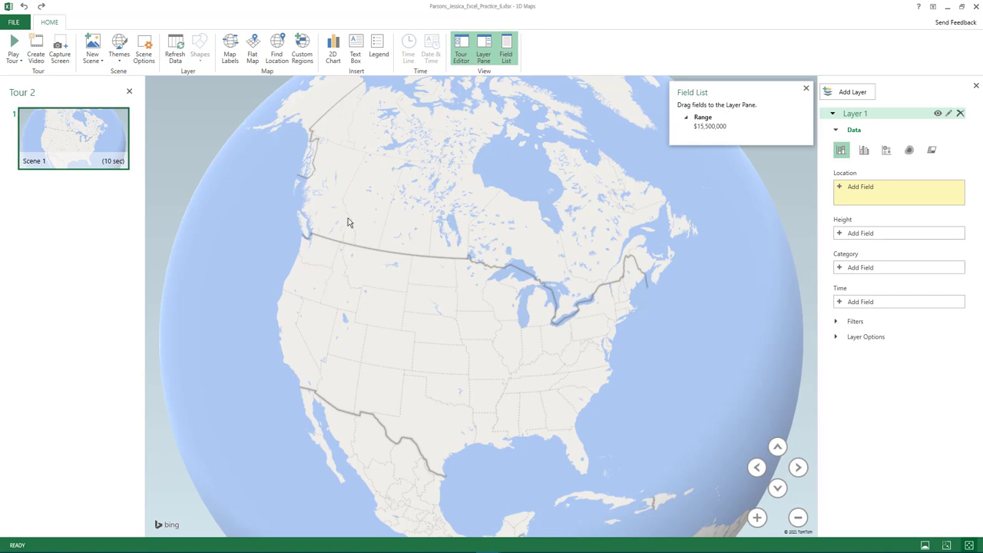
{"action": "left_click", "coordinate": [230, 46]}
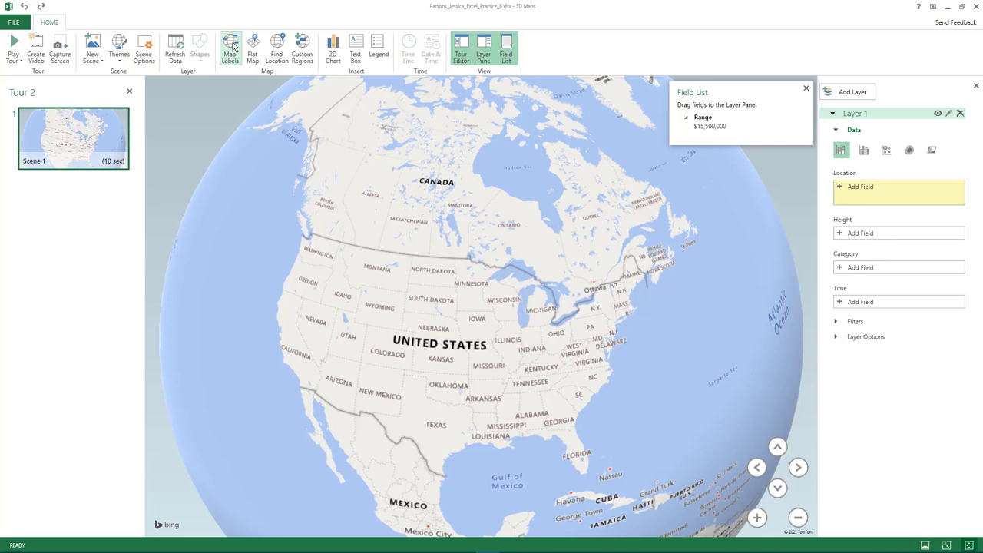
{"action": "left_click", "coordinate": [119, 47]}
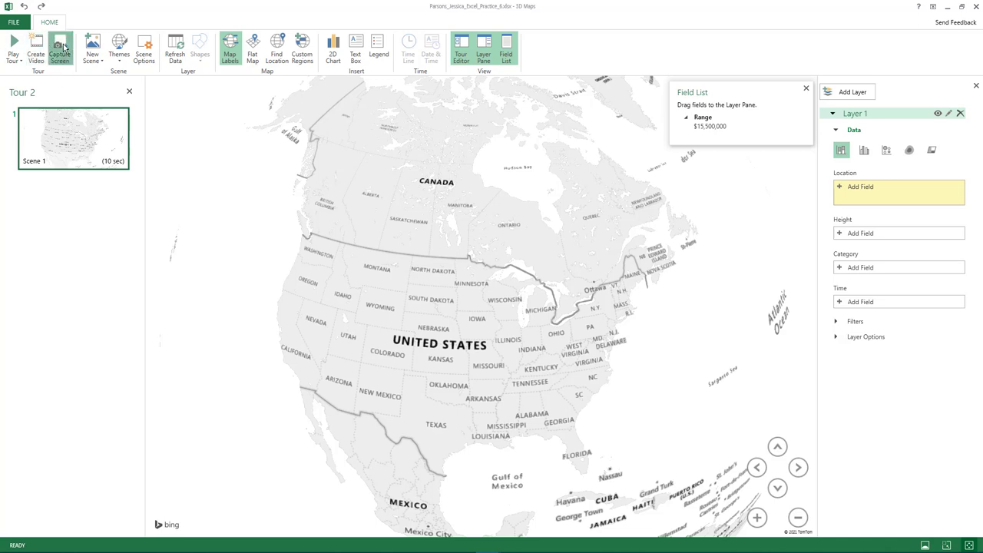
{"action": "left_click", "coordinate": [13, 21]}
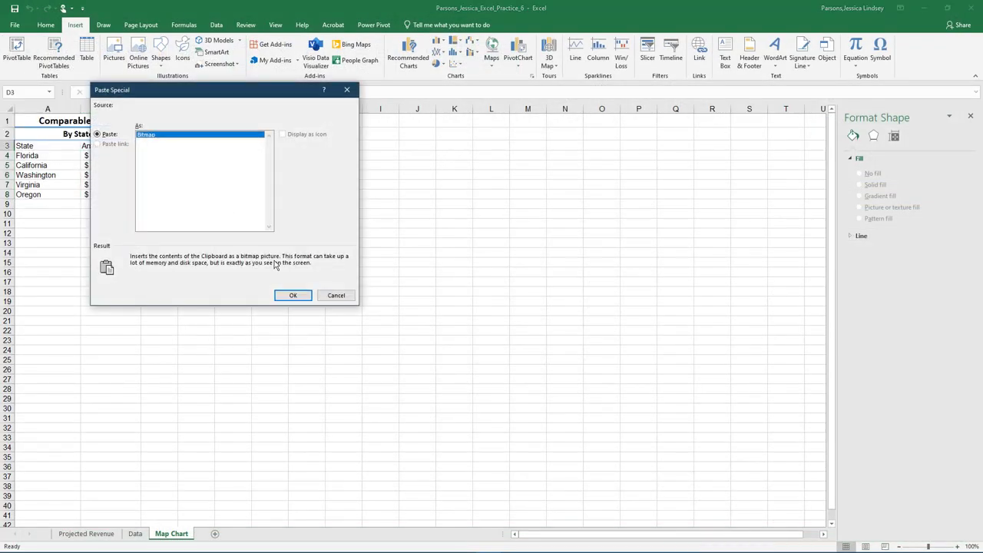
- Paste the captured map as a bitmap and shrink it to sit below the state table
{"action": "left_click", "coordinate": [293, 295]}
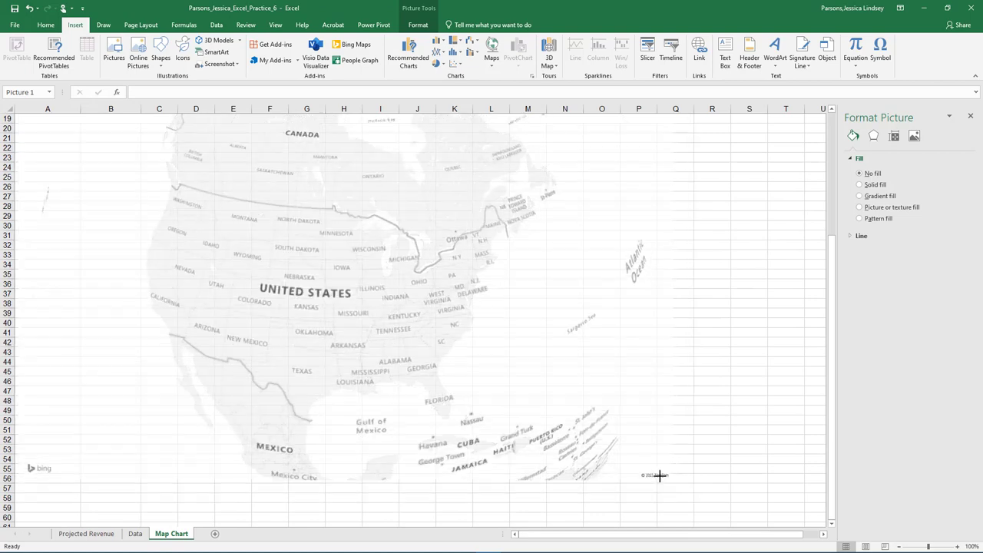
{"action": "left_click_drag", "start_coordinate": [659, 475], "coordinate": [183, 223]}
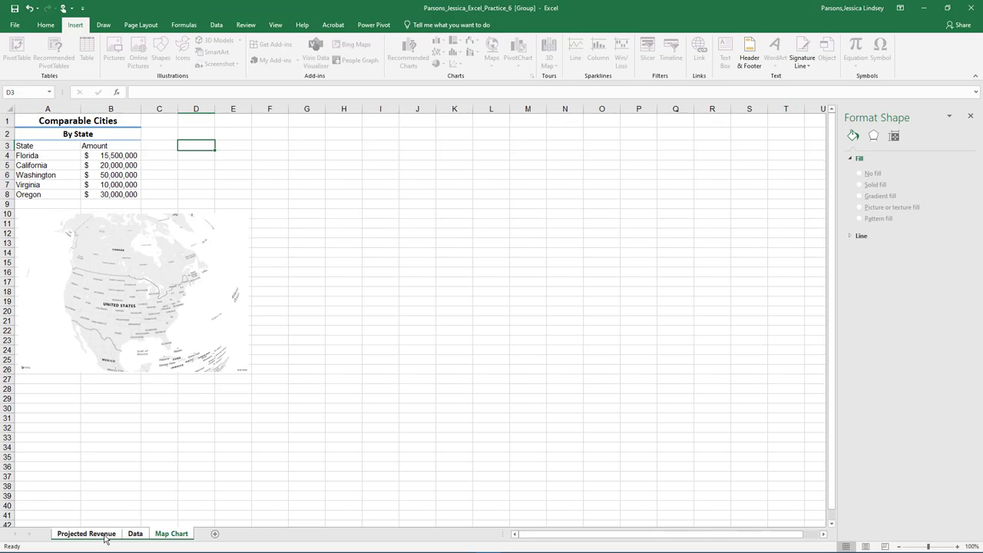
{"action": "key", "text": "ctrl+p"}
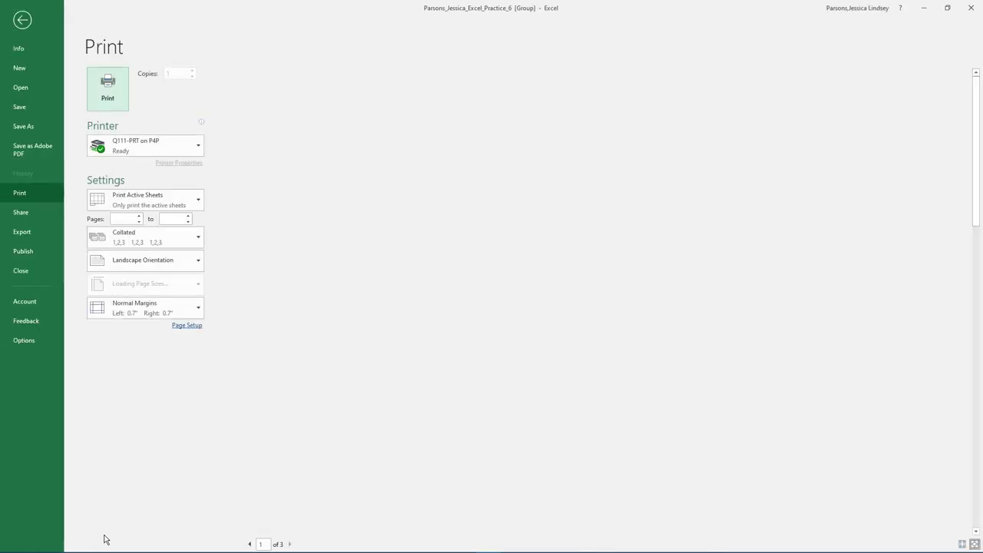
{"action": "left_click", "coordinate": [289, 544]}
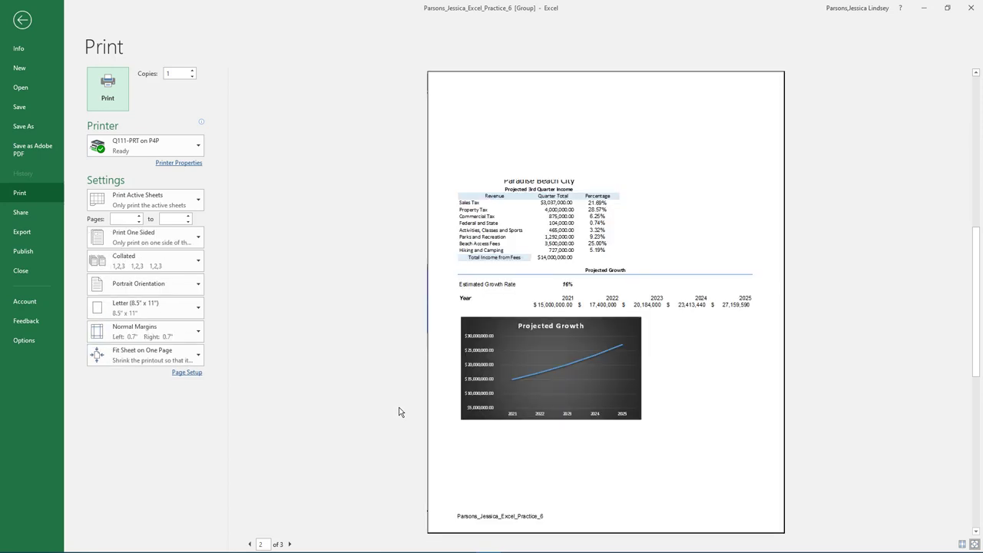
{"action": "left_click", "coordinate": [290, 544]}
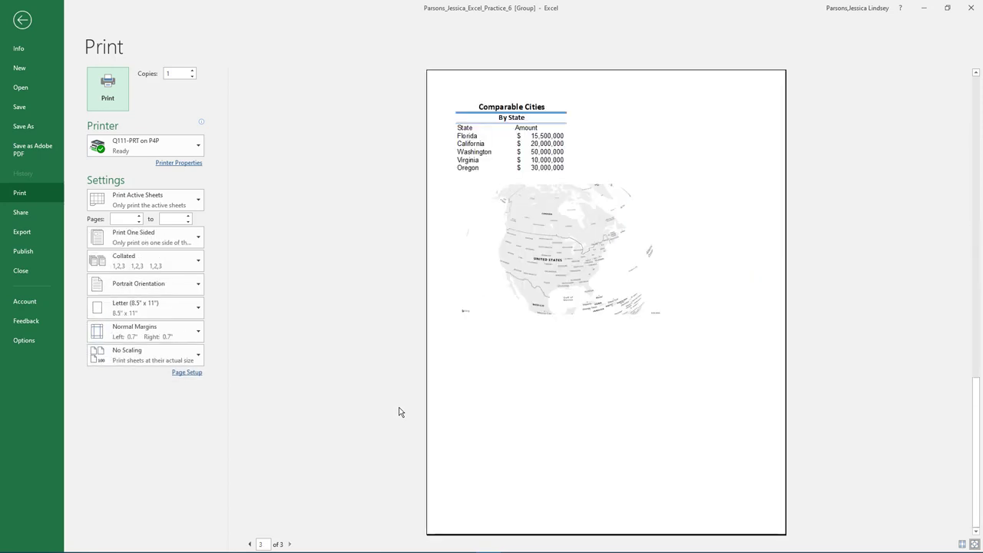
{"action": "left_click", "coordinate": [22, 20]}
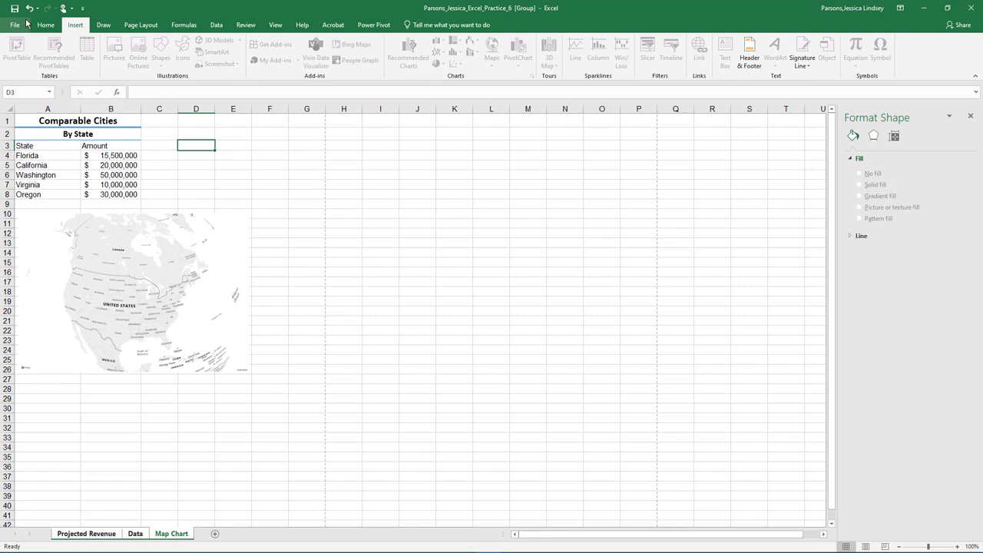
- Scale the grouped sheets to one page, center them on the page, and add a file-name footer
{"action": "left_click", "coordinate": [141, 25]}
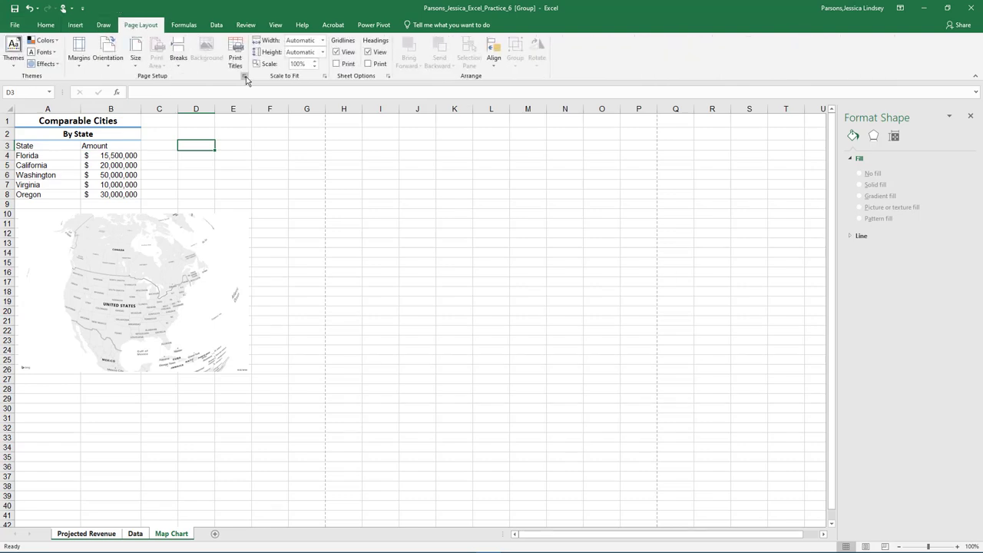
{"action": "left_click", "coordinate": [244, 77]}
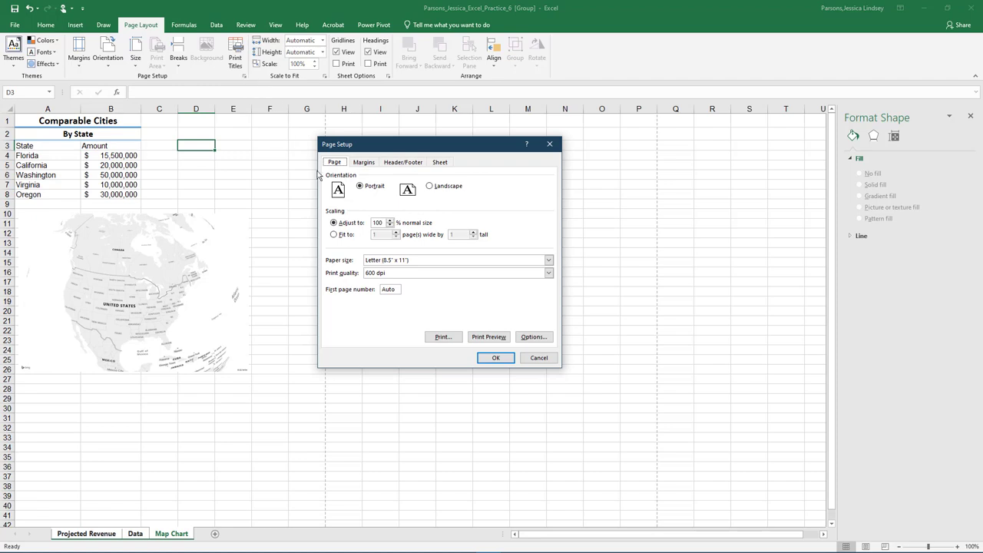
{"action": "left_click", "coordinate": [334, 234]}
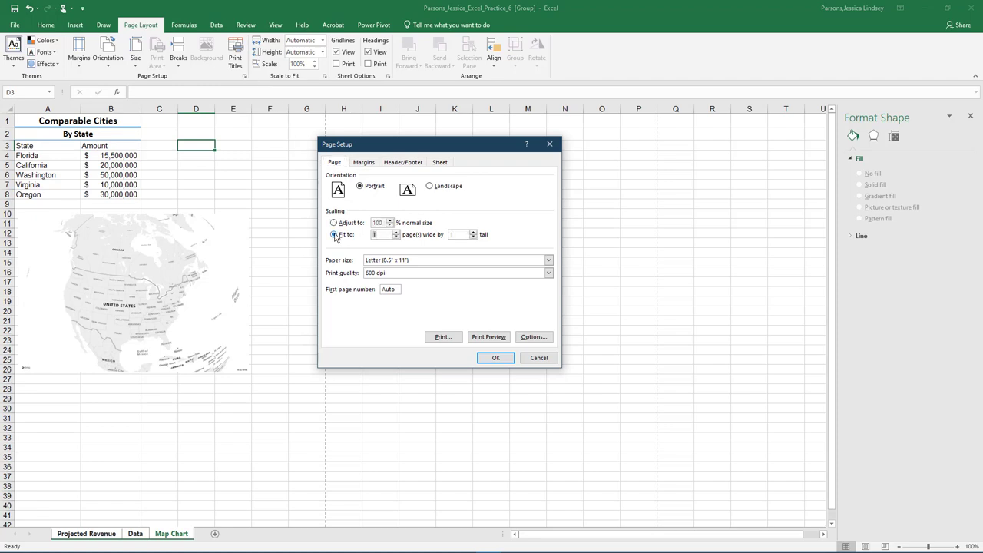
{"action": "left_click", "coordinate": [363, 163]}
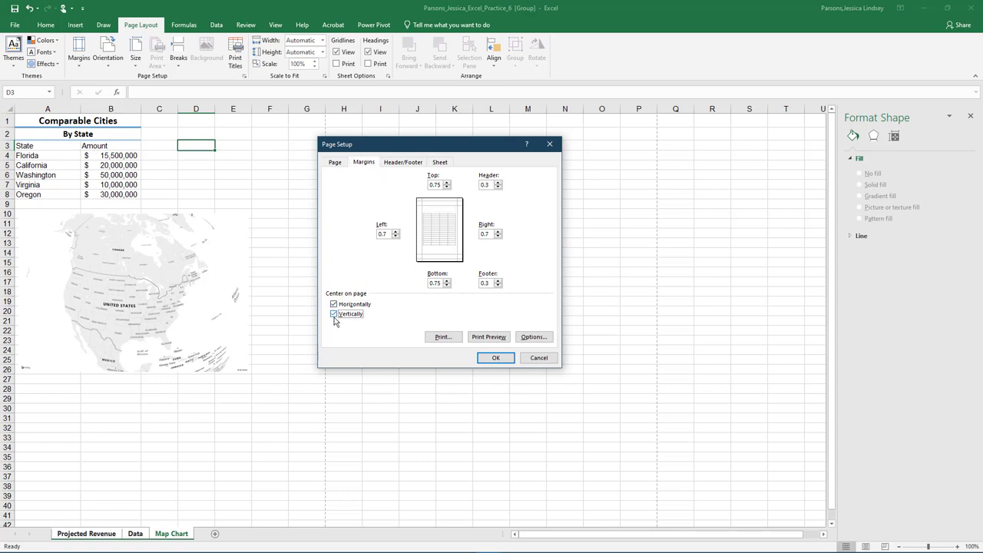
{"action": "left_click", "coordinate": [403, 162]}
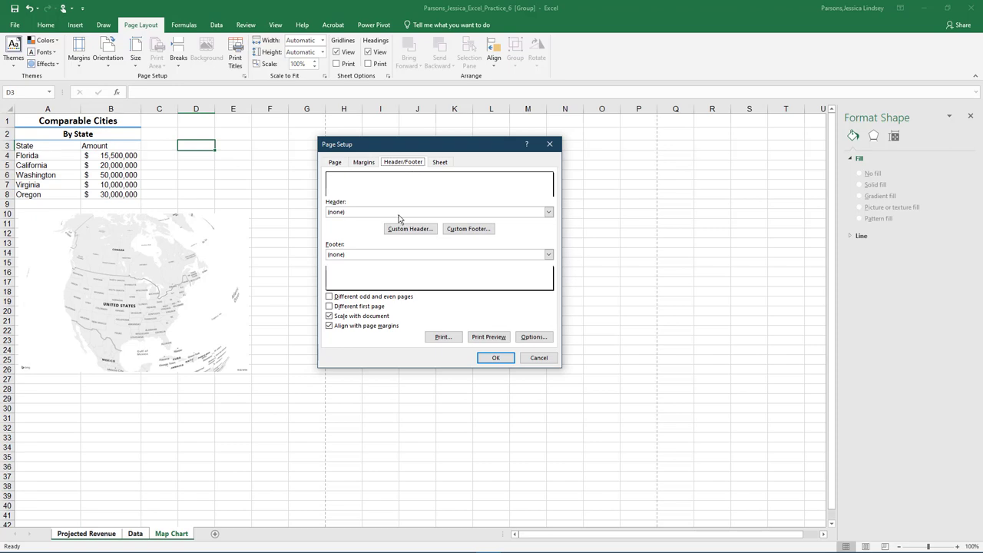
{"action": "left_click", "coordinate": [548, 254]}
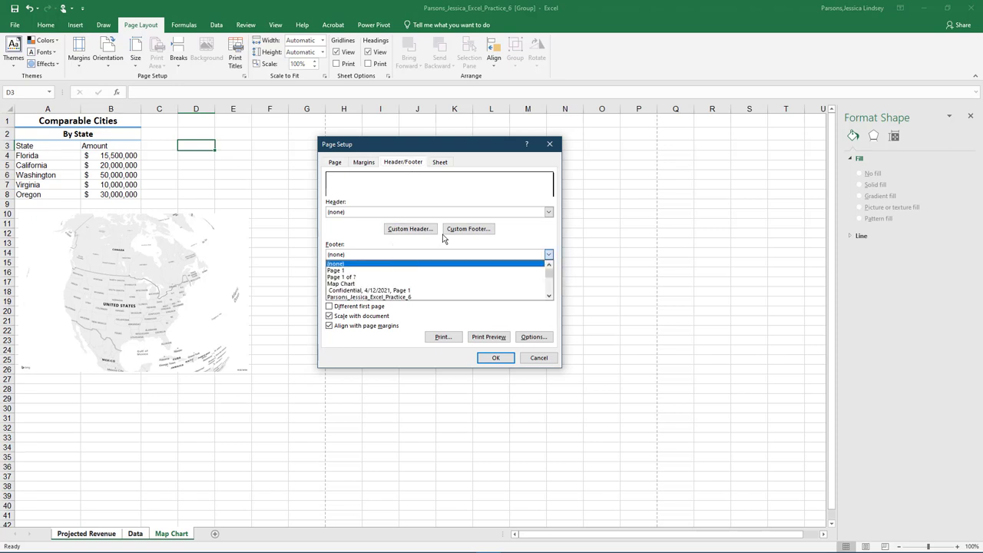
{"action": "left_click", "coordinate": [468, 228]}
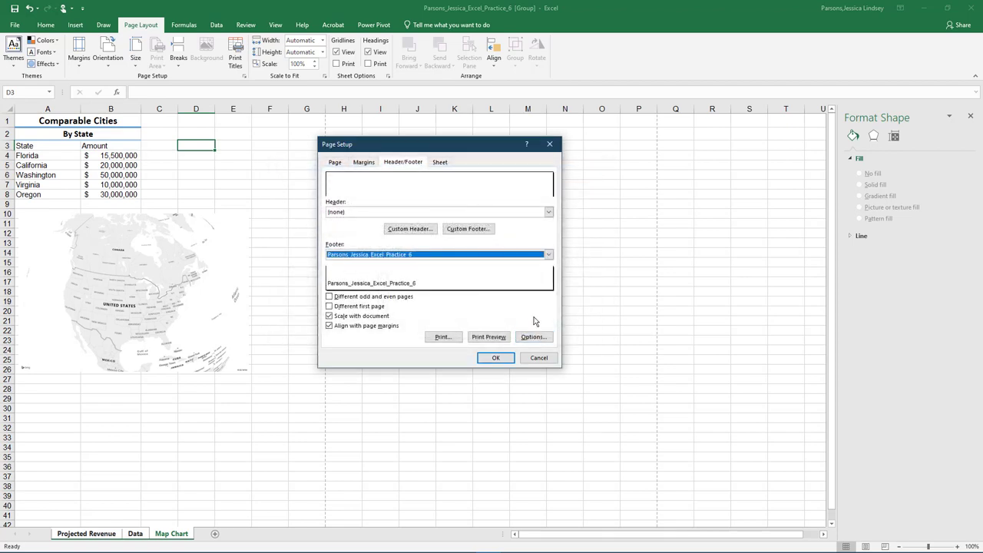
{"action": "left_click", "coordinate": [496, 357]}
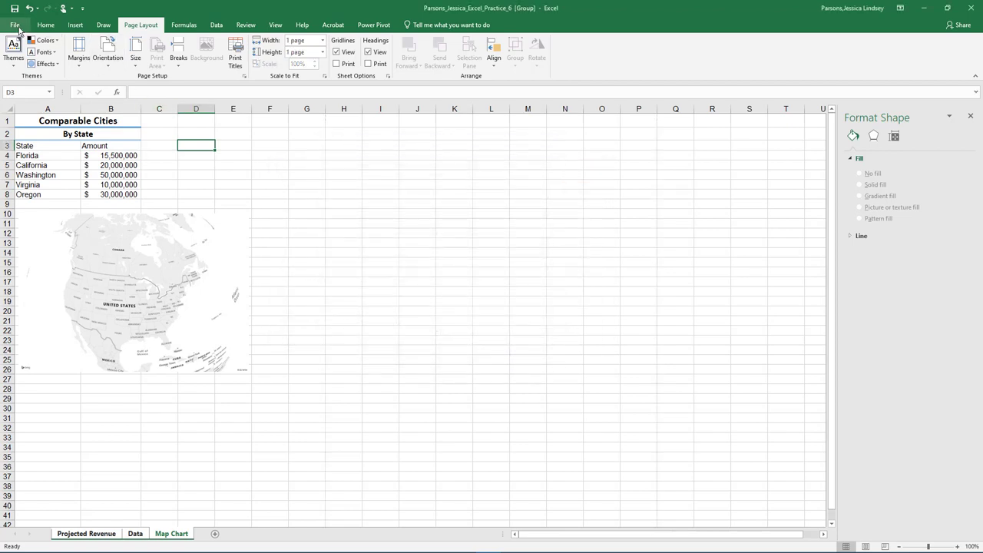
- In File > Info, type 'with Compan' into a document property field
{"action": "left_click", "coordinate": [13, 24]}
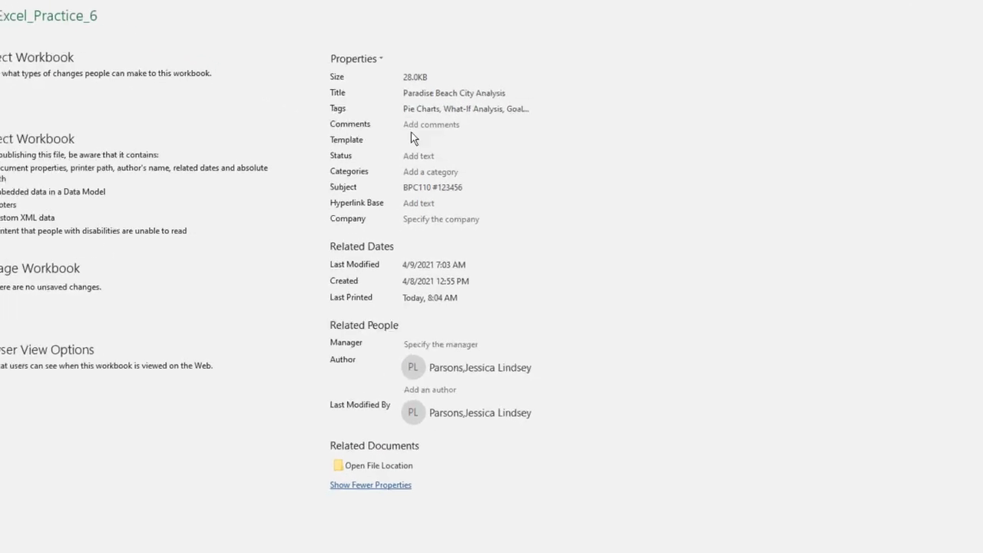
{"action": "type", "text": "with Compan"}
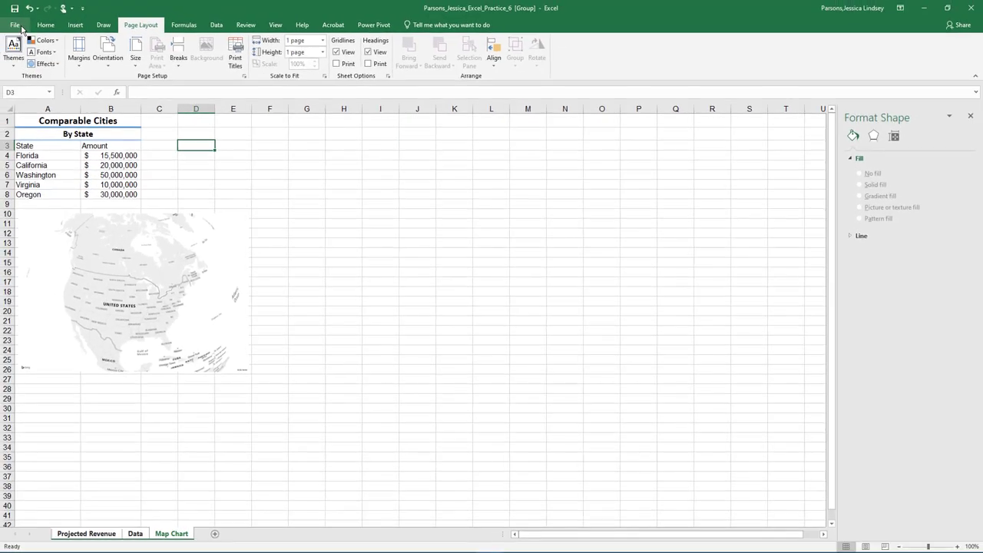
- Run Spelling on the grouped sheets, handle the flagged word, and dismiss the completion message
{"action": "left_click", "coordinate": [246, 25]}
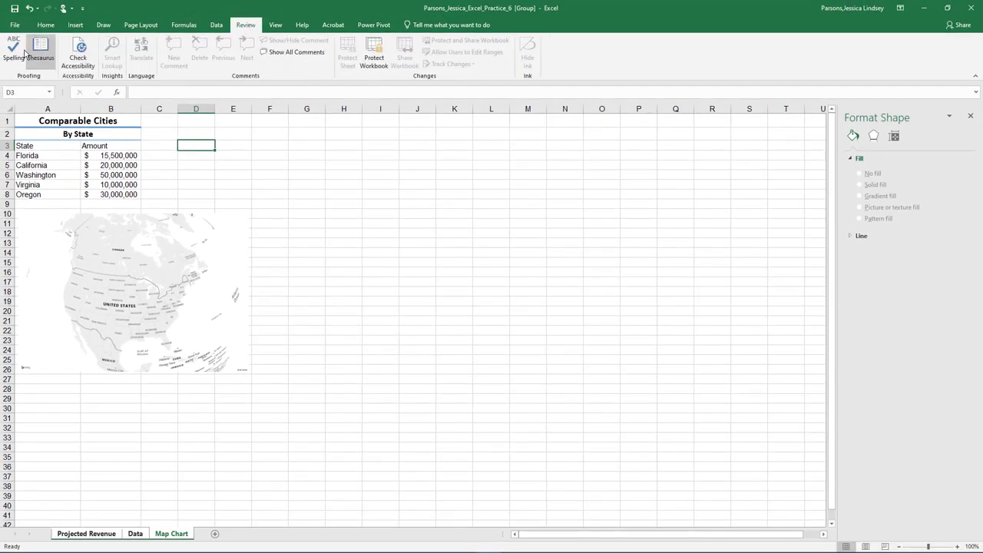
{"action": "left_click", "coordinate": [86, 533]}
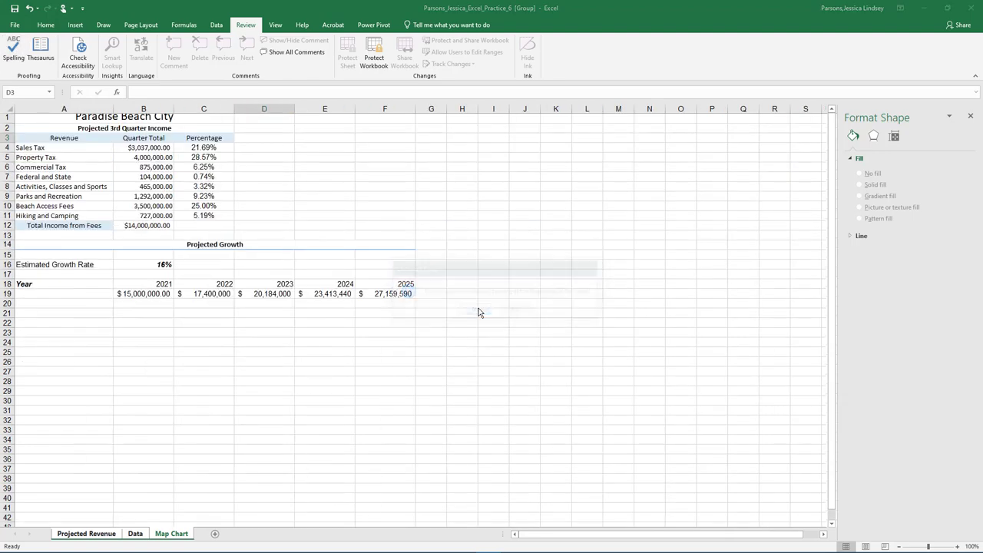
{"action": "left_click", "coordinate": [13, 52]}
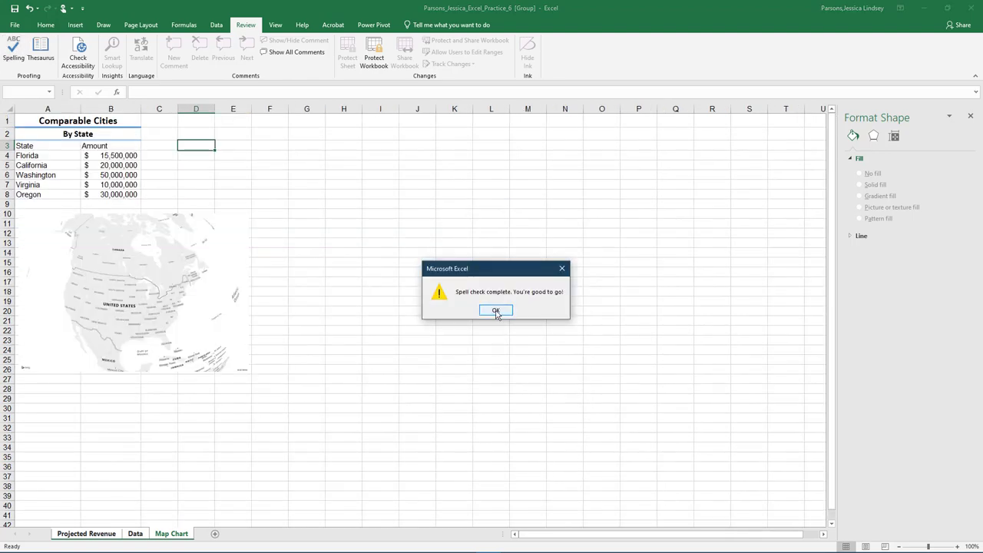
{"action": "left_click", "coordinate": [496, 311]}
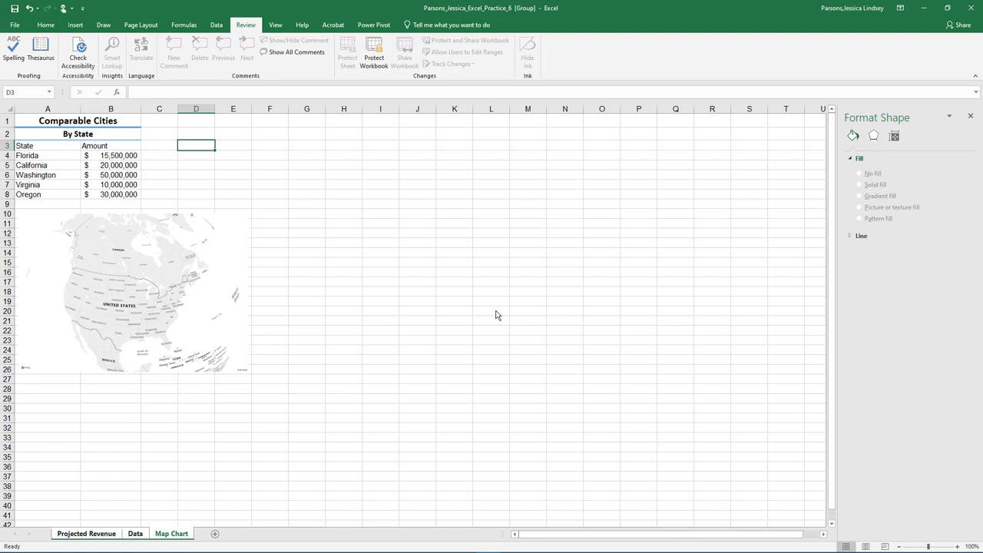